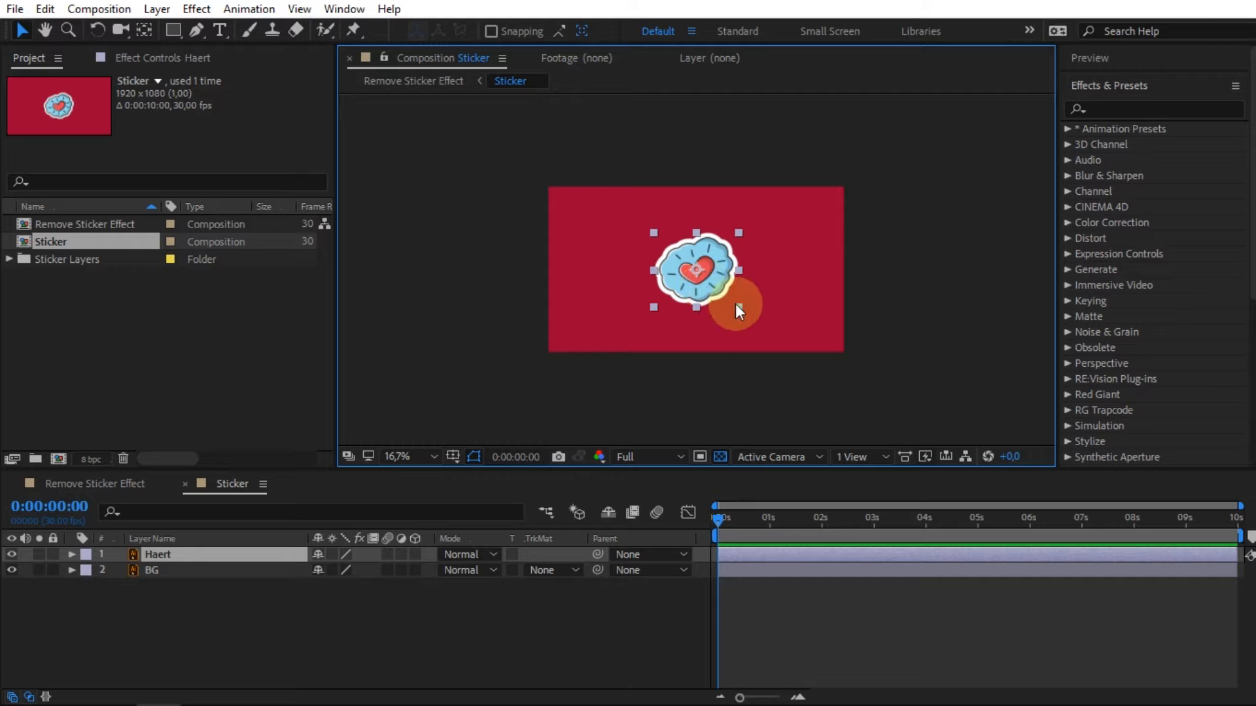
Apply CC Page Turn to the heart with a top-left corner fold and radius 100.
{"action": "type", "text": "page"}
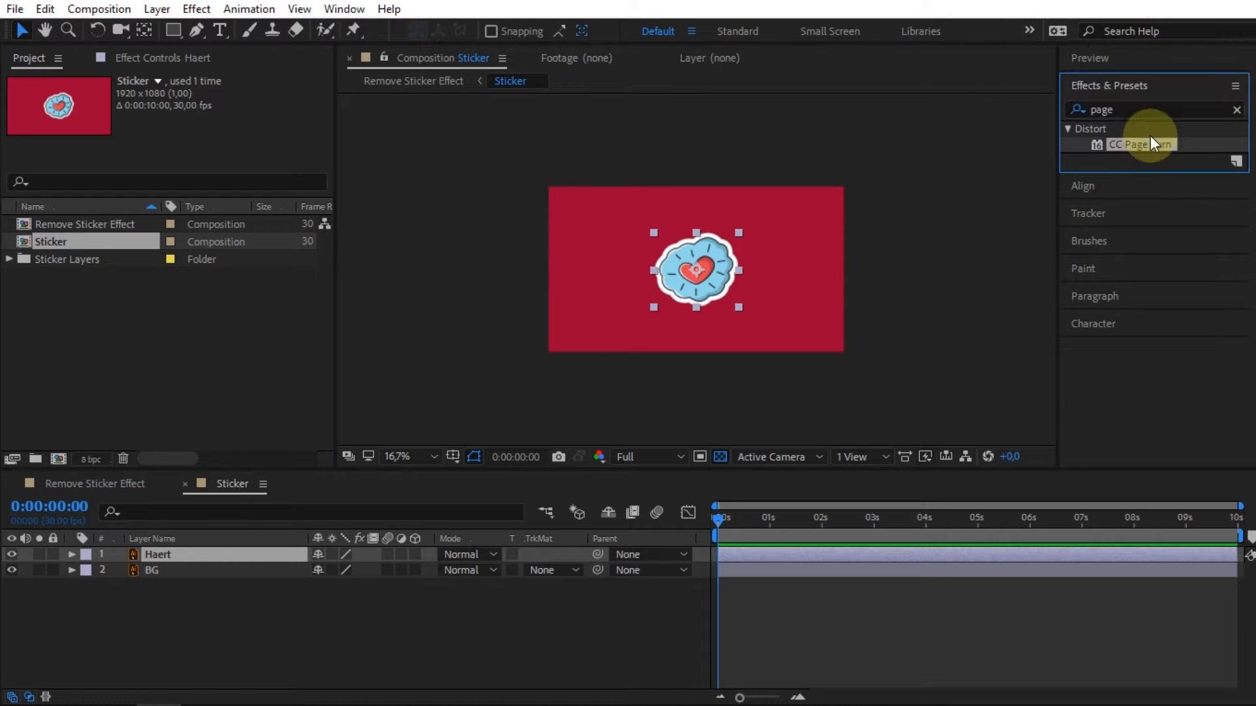
{"action": "double_click", "coordinate": [1141, 144]}
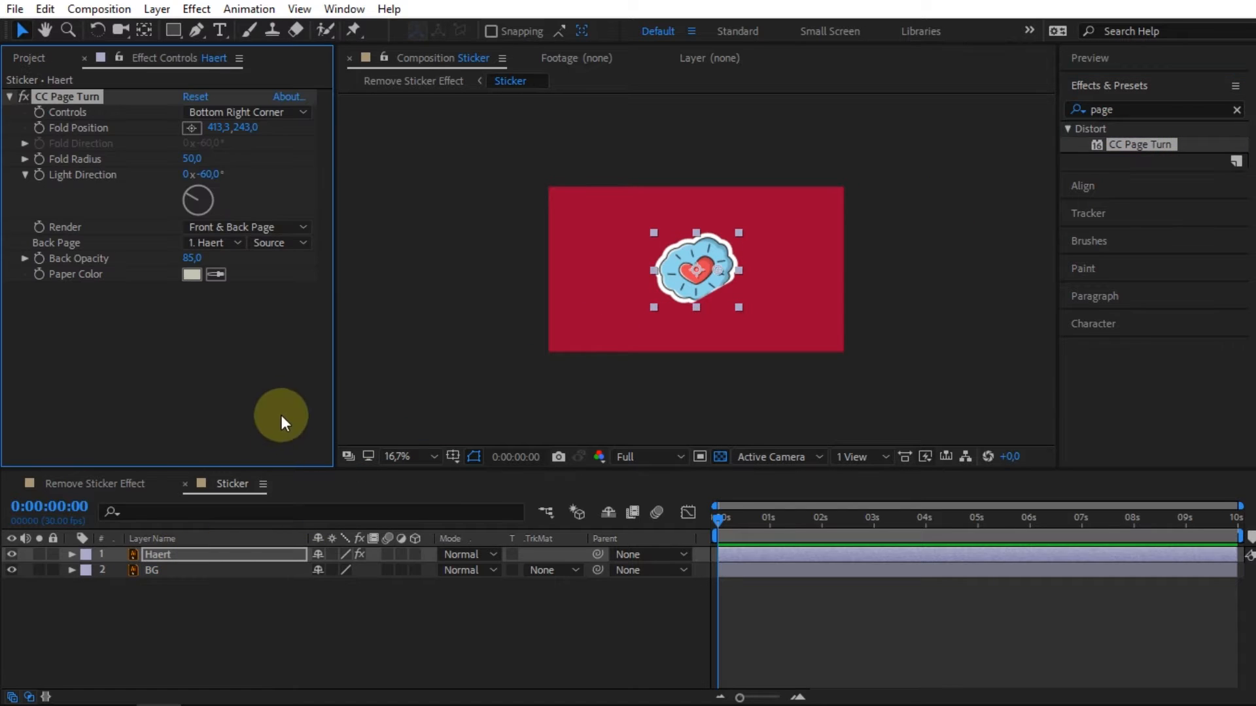
{"action": "mouse_move", "coordinate": [319, 186]}
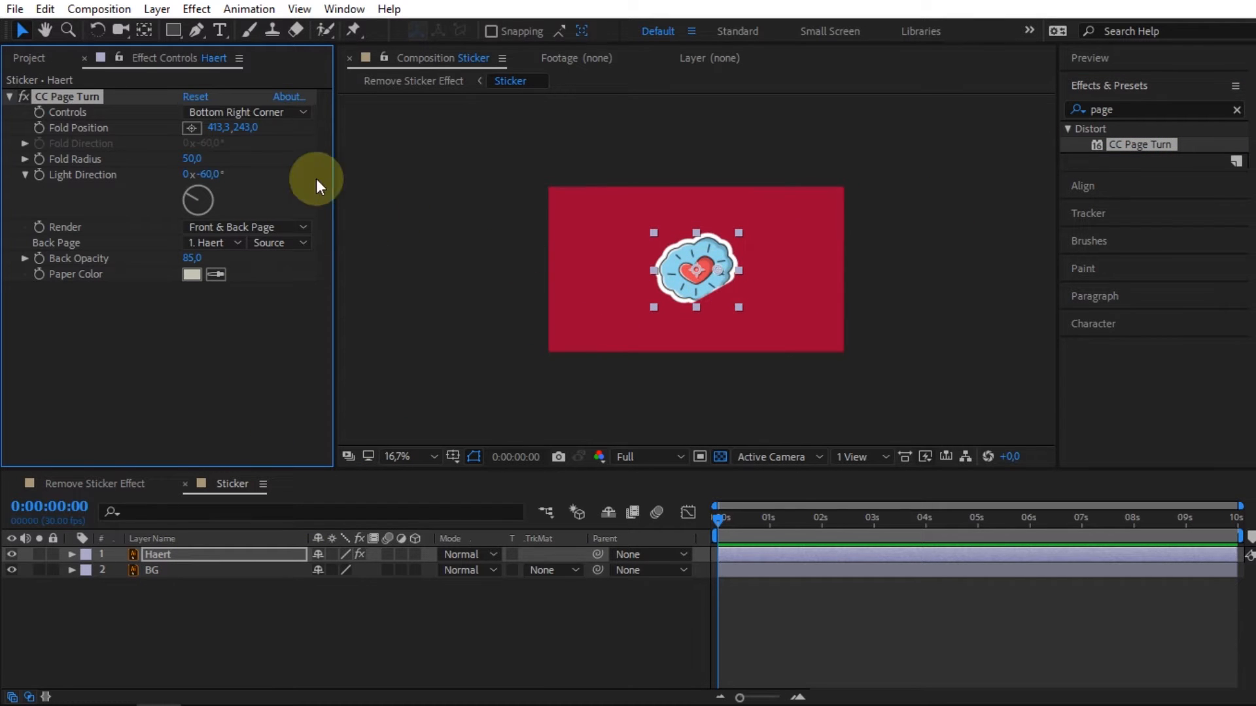
{"action": "left_click", "coordinate": [246, 112]}
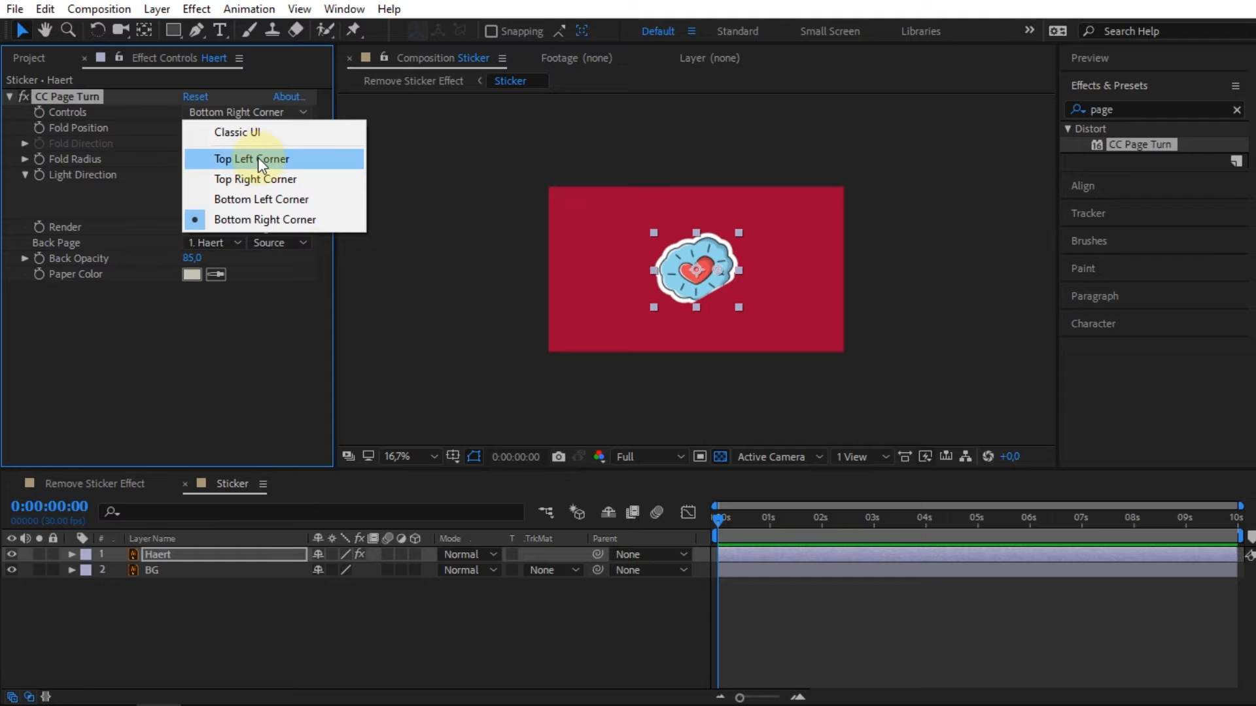
{"action": "left_click", "coordinate": [251, 158]}
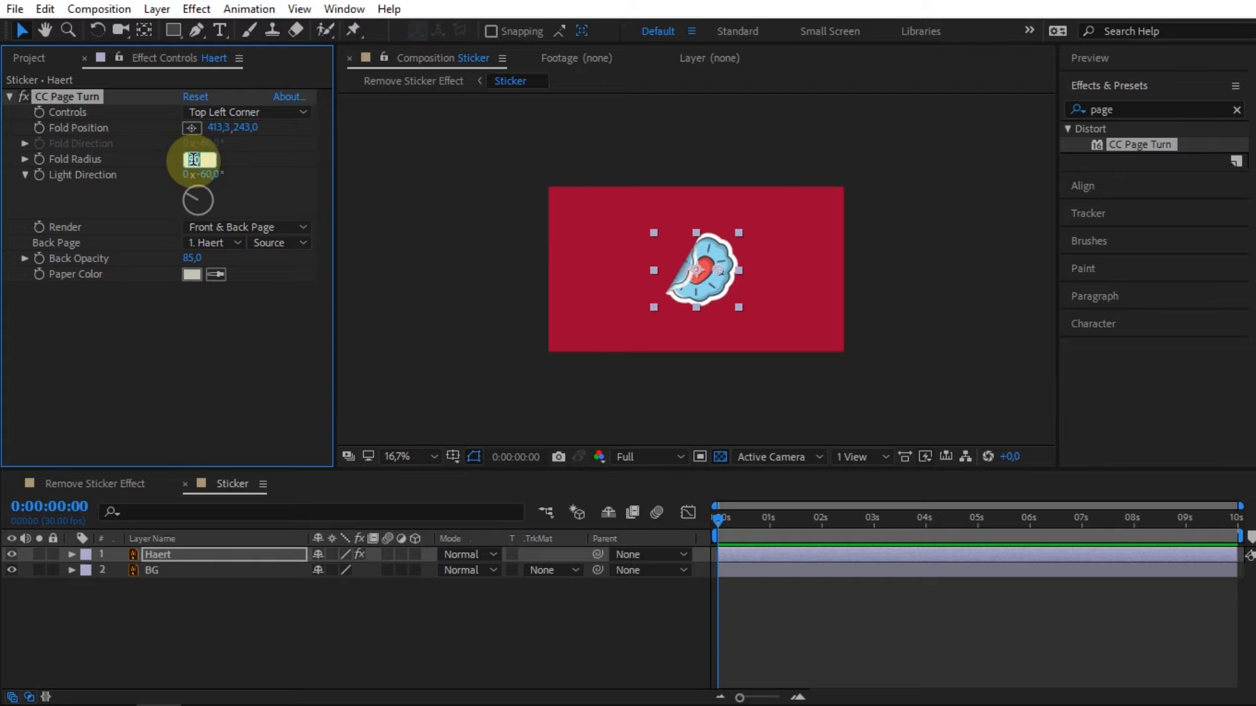
{"action": "type", "text": "100,0"}
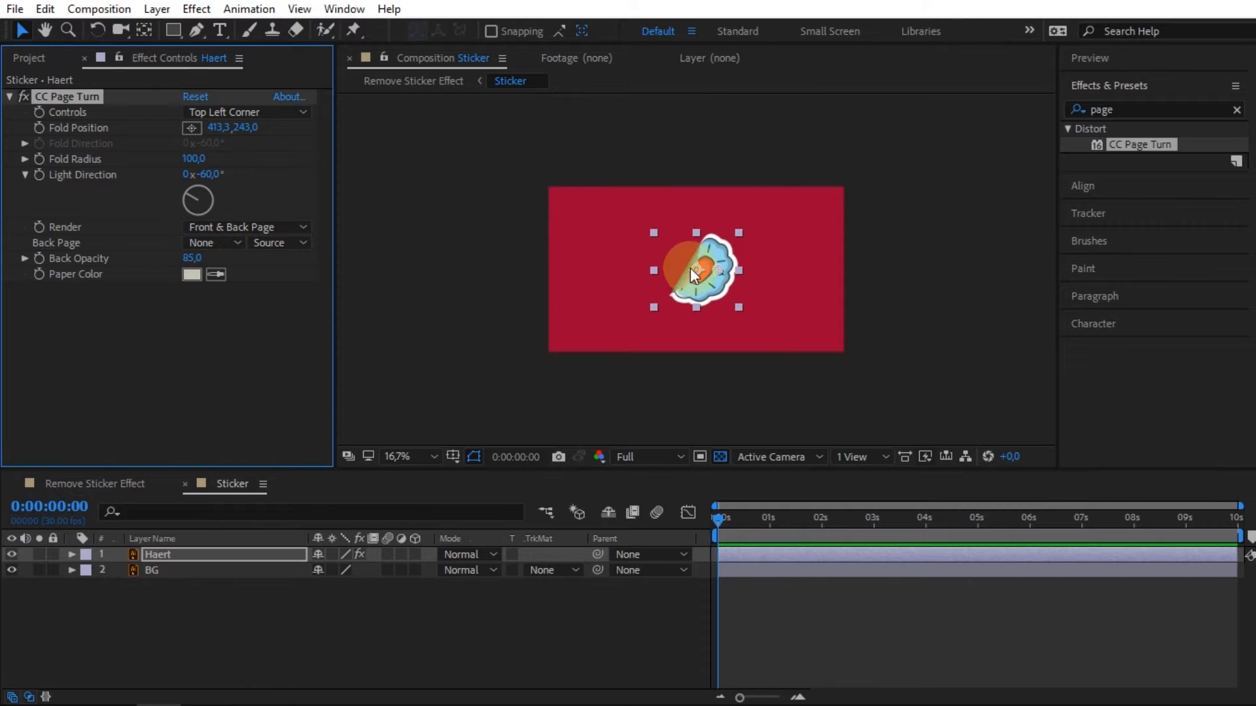
Set the page turn's paper colour to pink and render only the front page.
{"action": "left_click", "coordinate": [192, 274]}
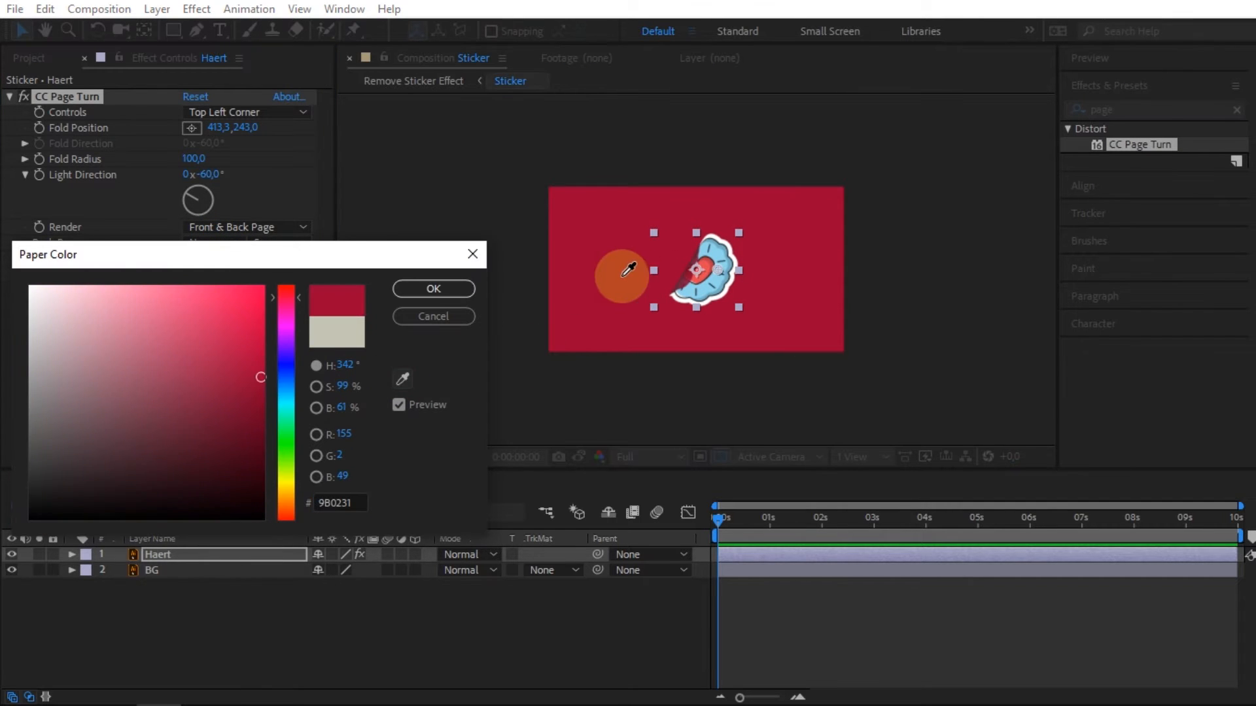
{"action": "left_click", "coordinate": [209, 293]}
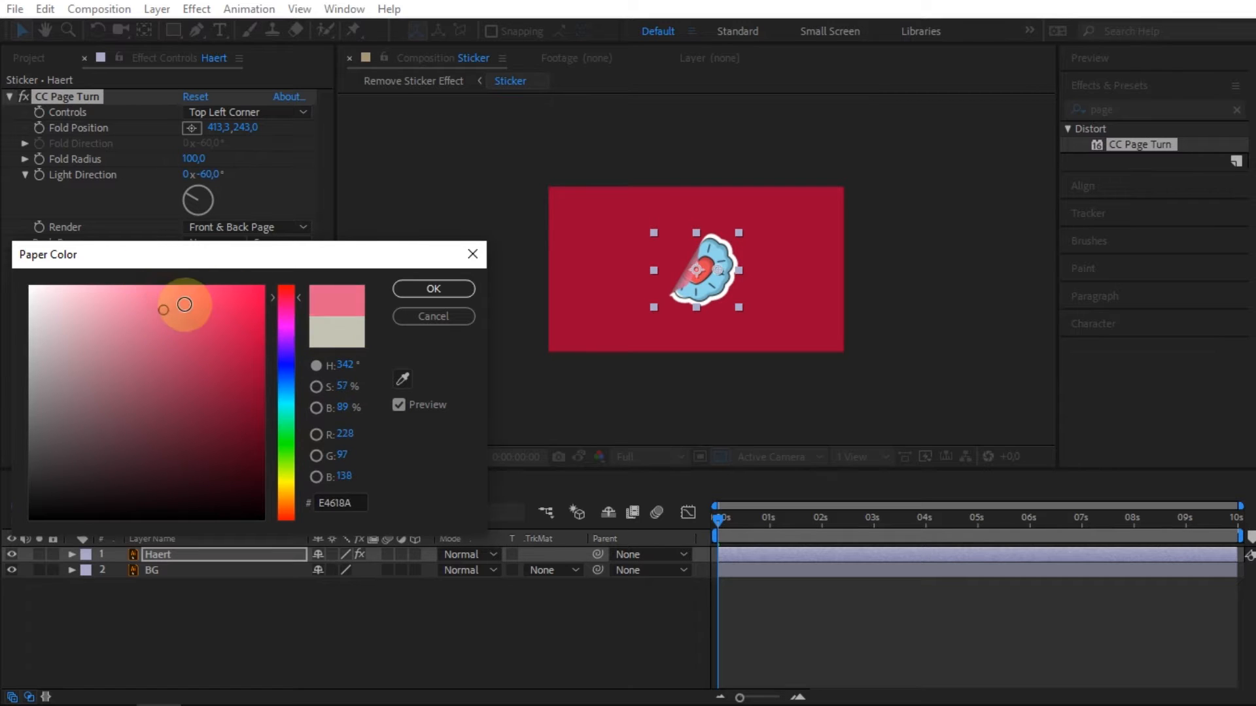
{"action": "left_click", "coordinate": [433, 289]}
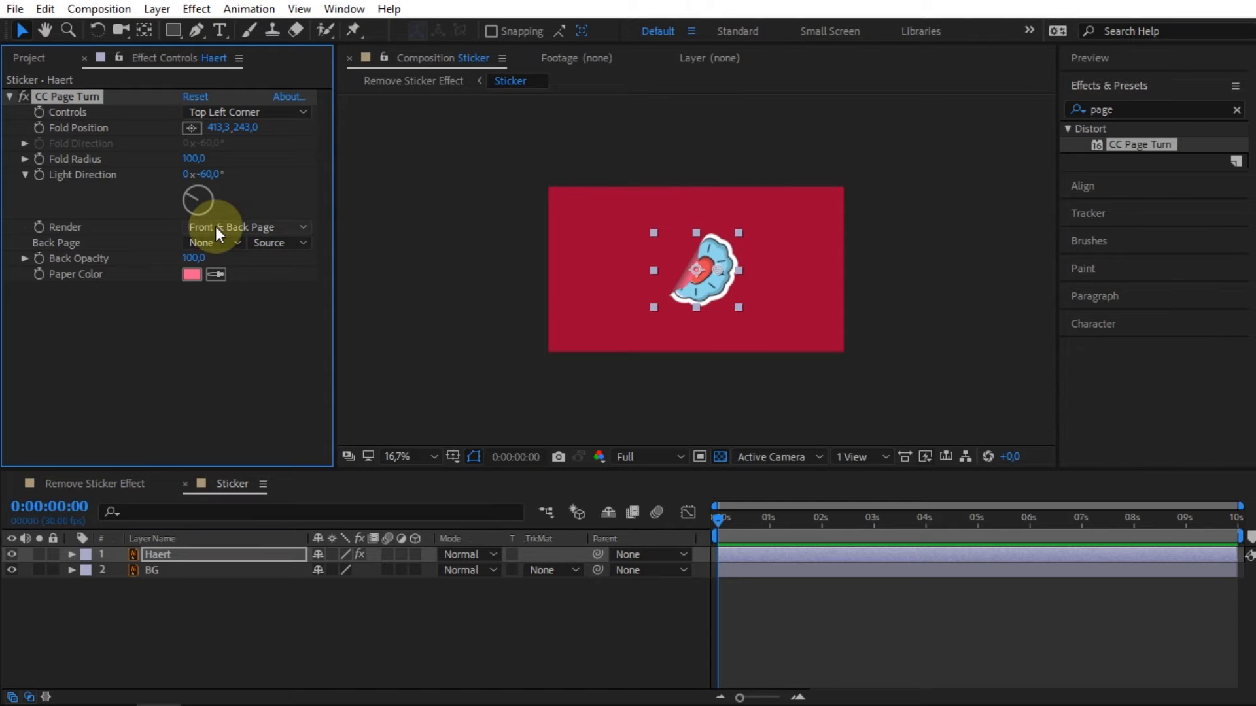
{"action": "left_click", "coordinate": [244, 227]}
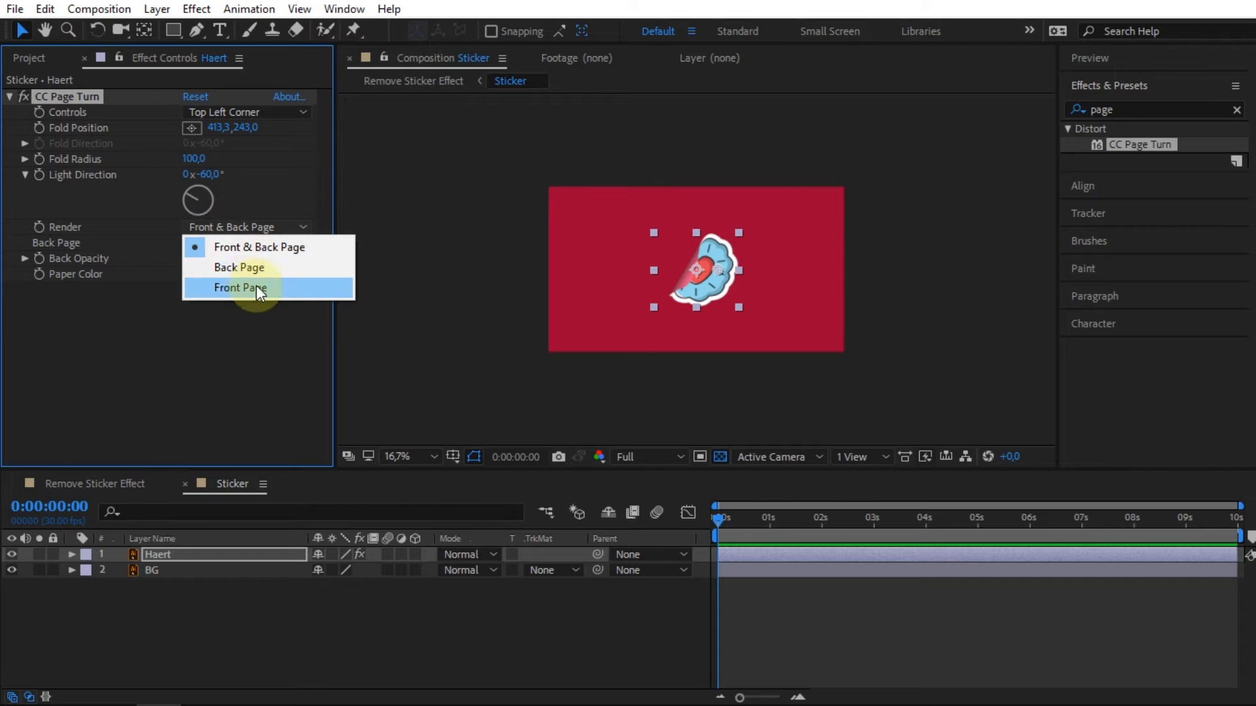
{"action": "left_click", "coordinate": [239, 288]}
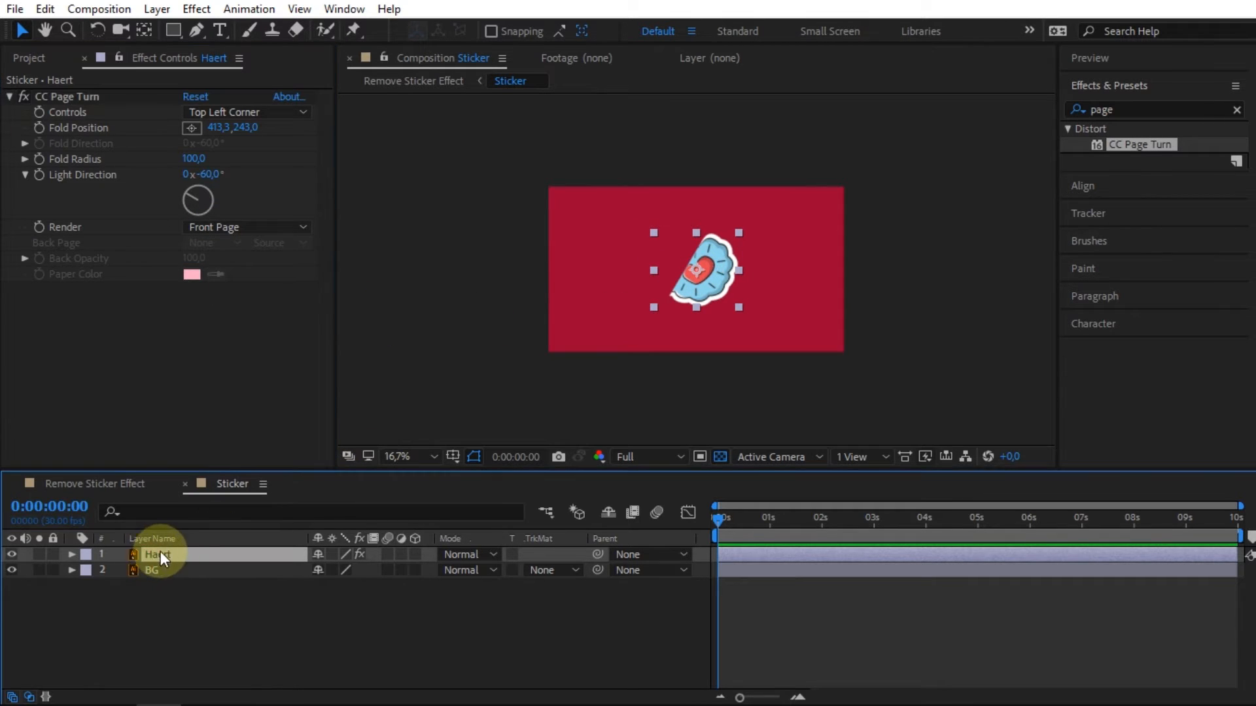
Duplicate the Haert layer and set Haert 2's CC Page Turn render to Back Page.
{"action": "key", "text": "ctrl+d"}
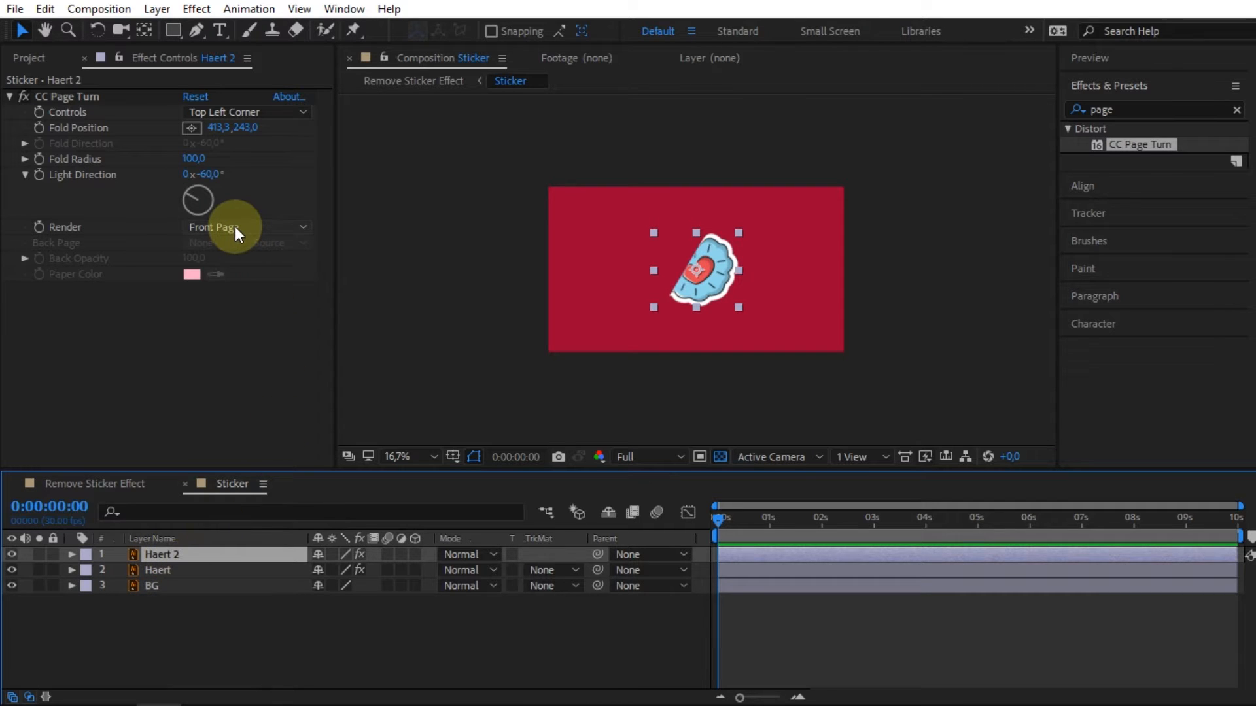
{"action": "left_click", "coordinate": [244, 227]}
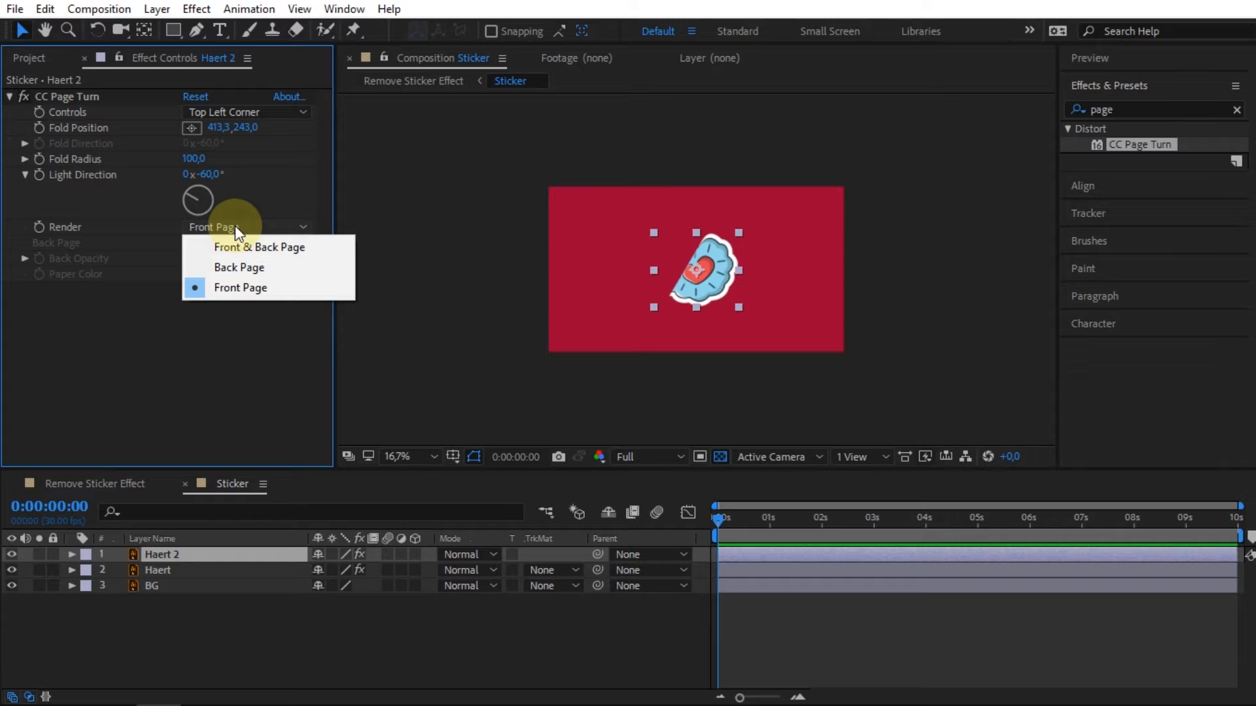
{"action": "mouse_move", "coordinate": [236, 267]}
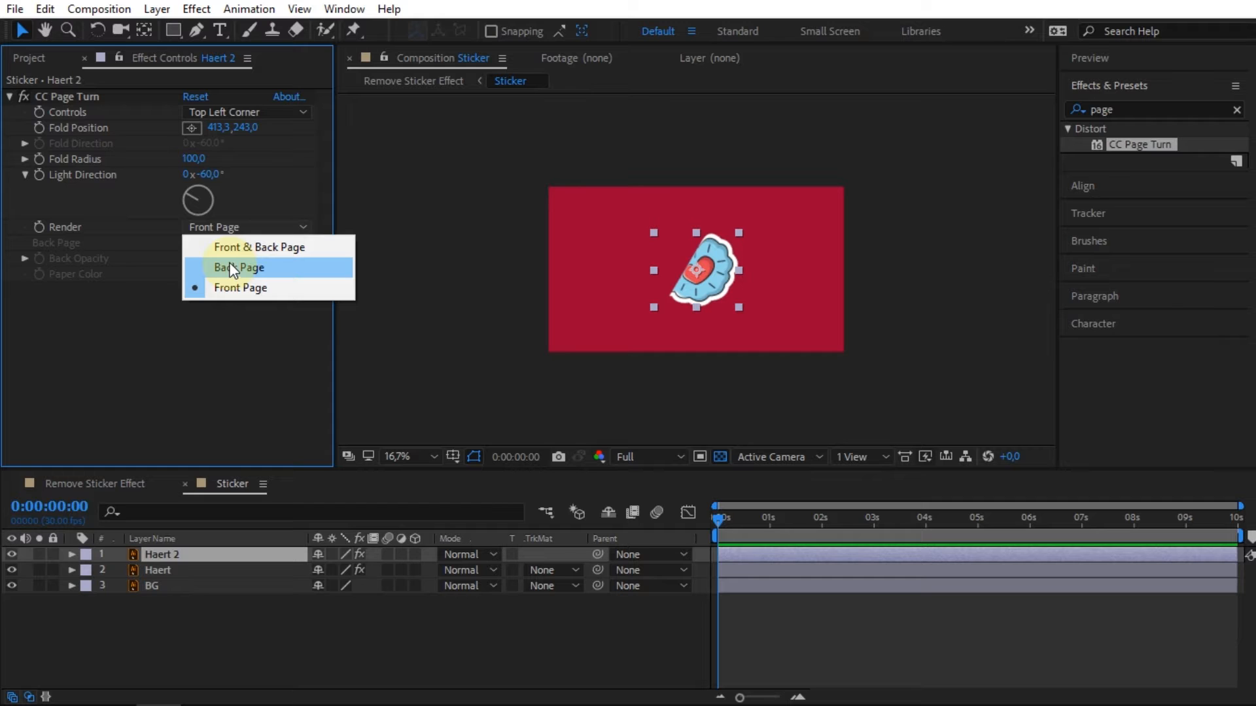
{"action": "left_click", "coordinate": [236, 267]}
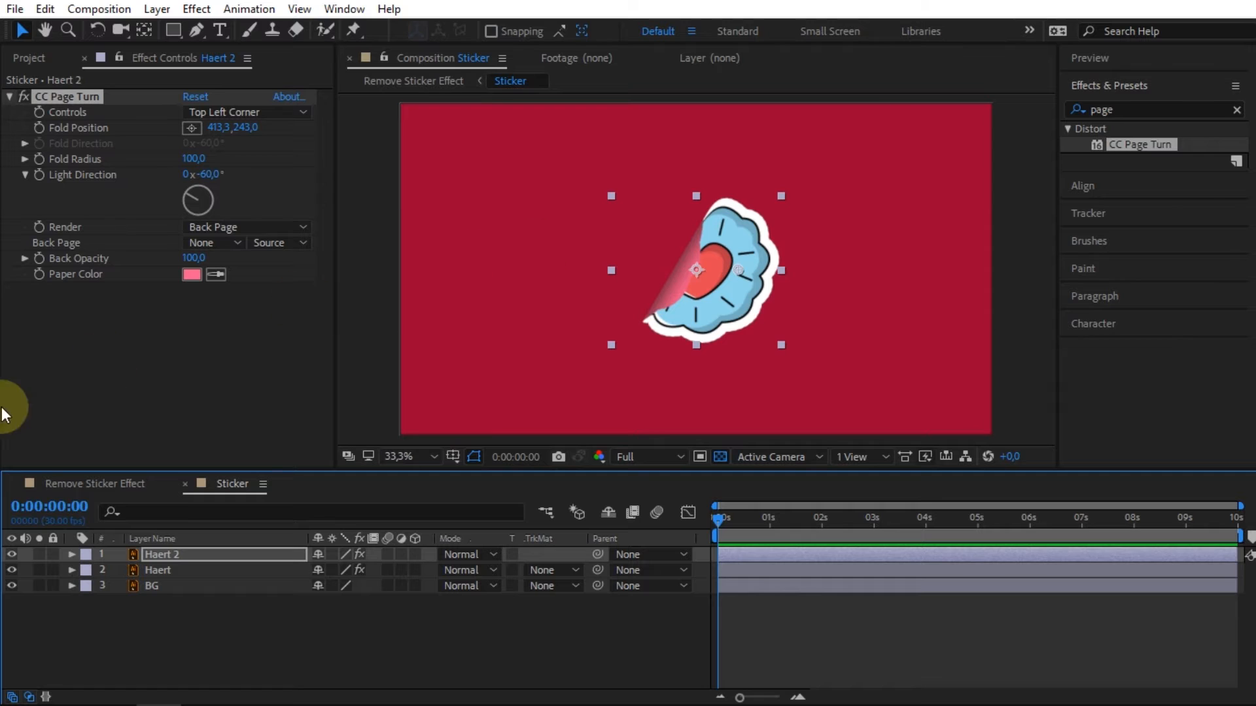
Select both heart layers, filter the timeline for 'position', and pick Fold Position.
{"action": "left_click", "coordinate": [158, 570]}
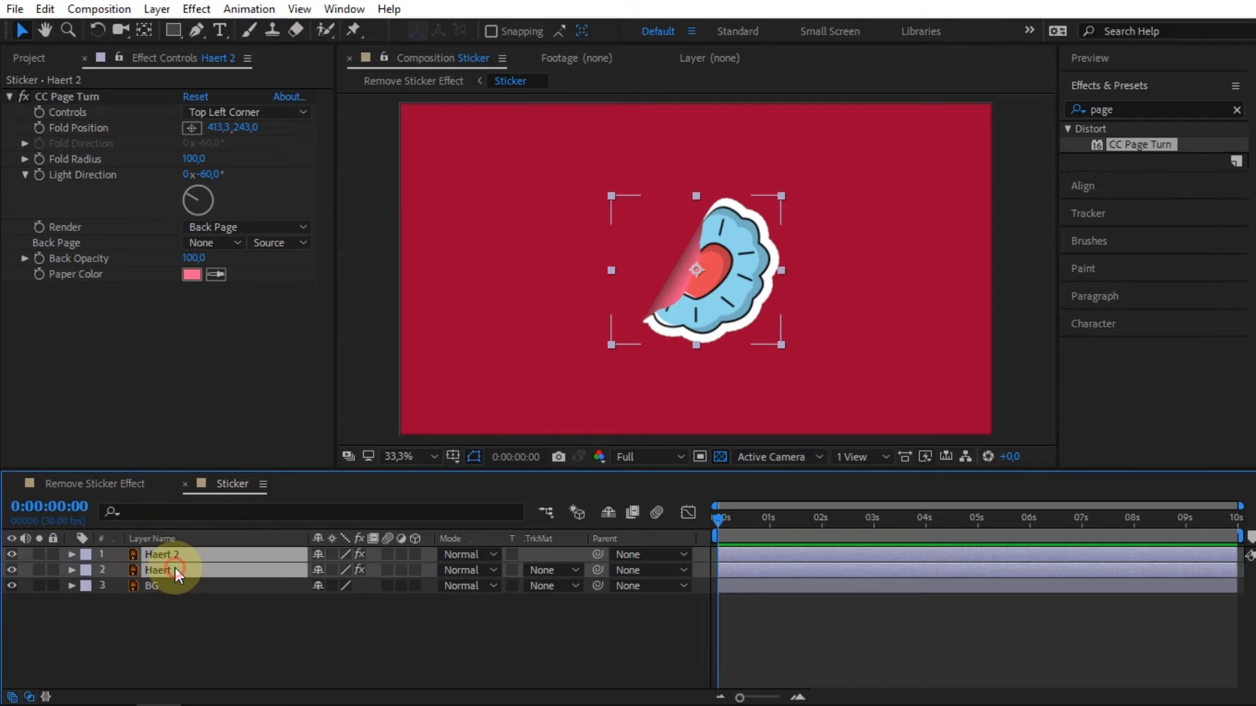
{"action": "type", "text": "position"}
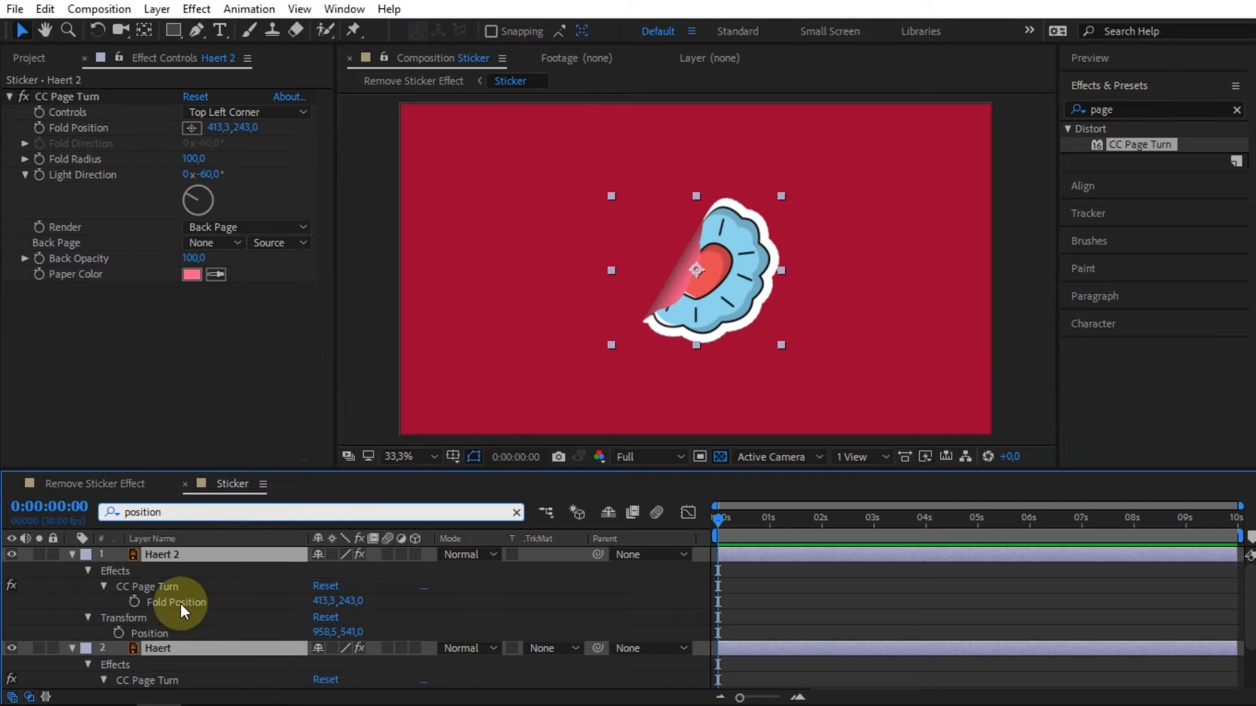
{"action": "left_click", "coordinate": [176, 602]}
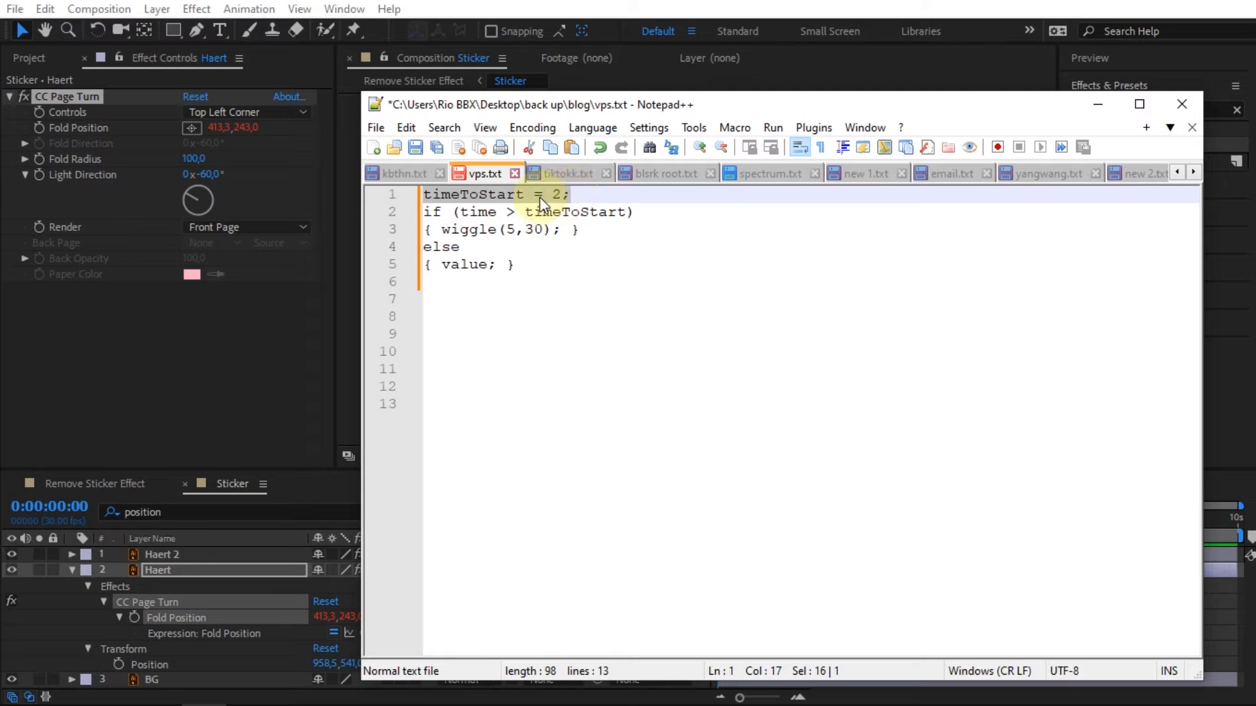
Select and copy the delayed-wiggle expression lines in vps.txt.
{"action": "left_click", "coordinate": [510, 230]}
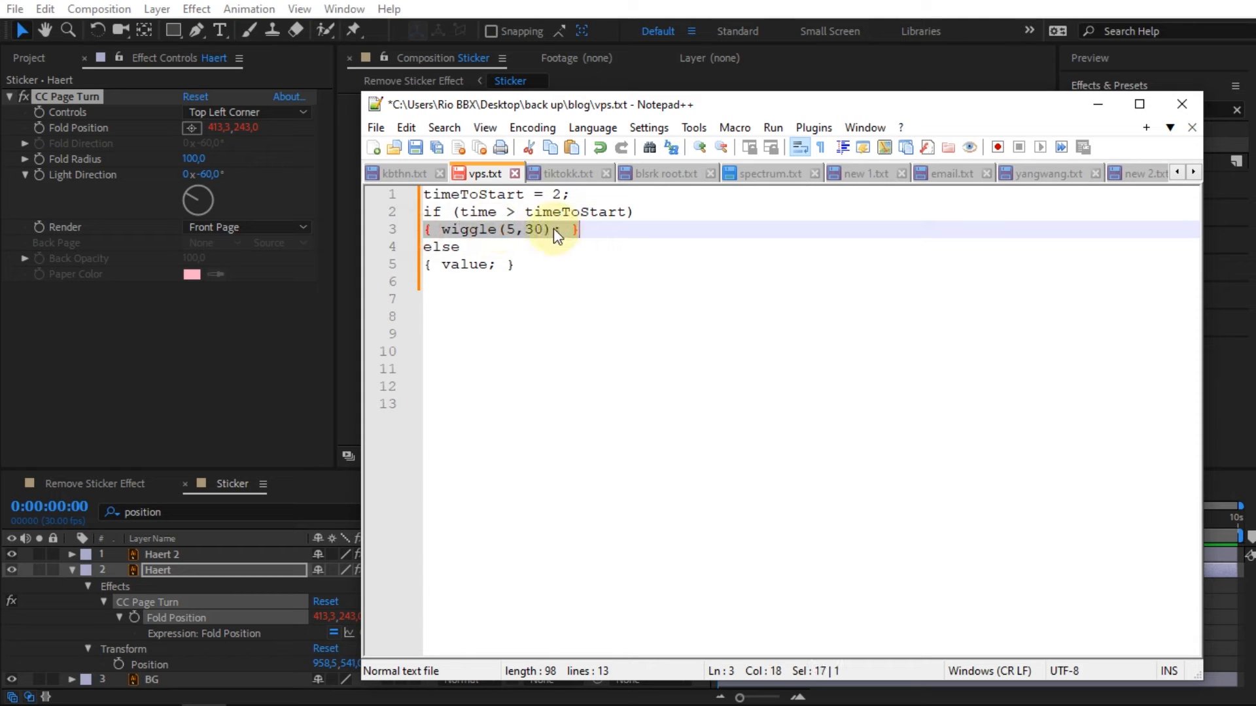
{"action": "key", "text": "ctrl+a"}
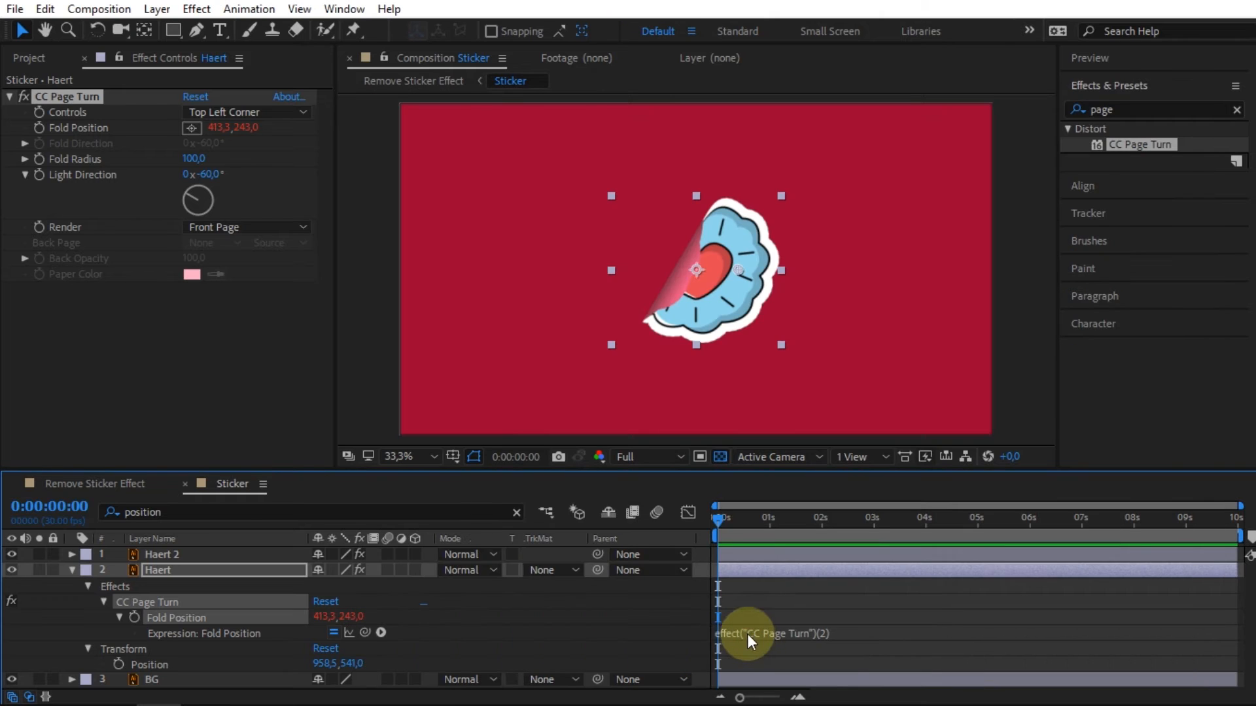
Paste the delayed-wiggle code ('timeToStart = 2;') into Haert's Fold Position expression.
{"action": "left_click", "coordinate": [748, 632]}
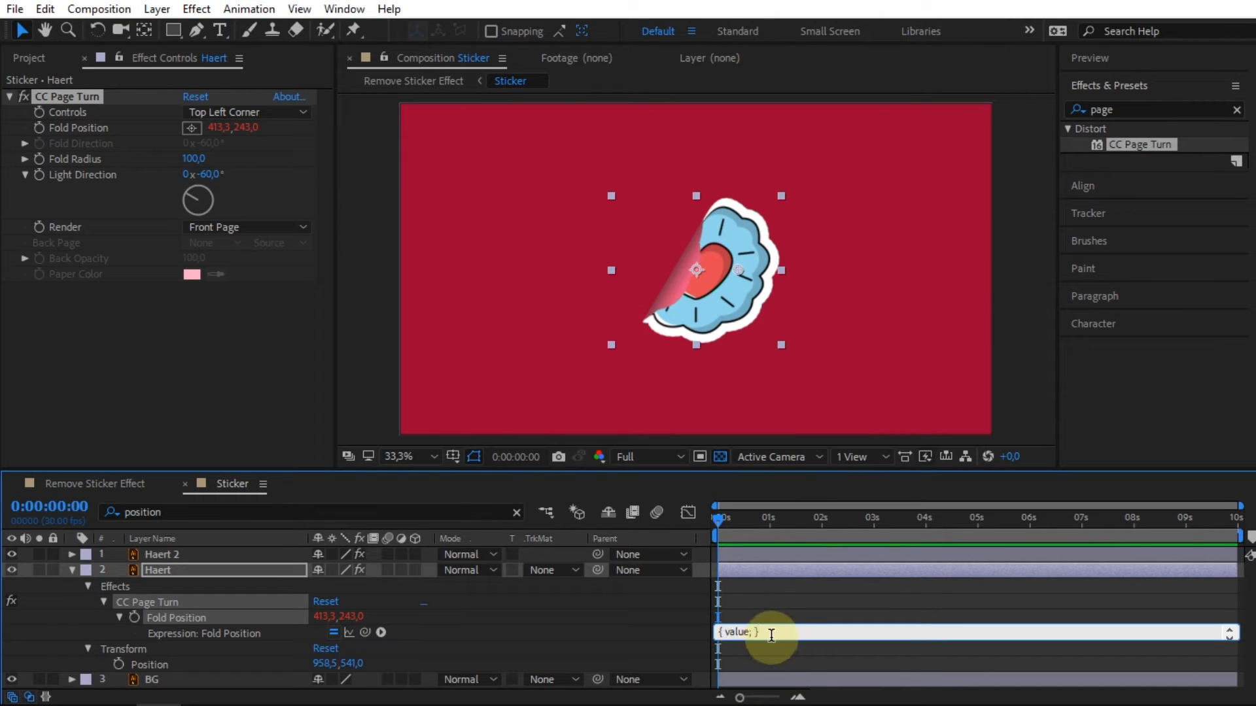
{"action": "type", "text": "timeToStart = 2;"}
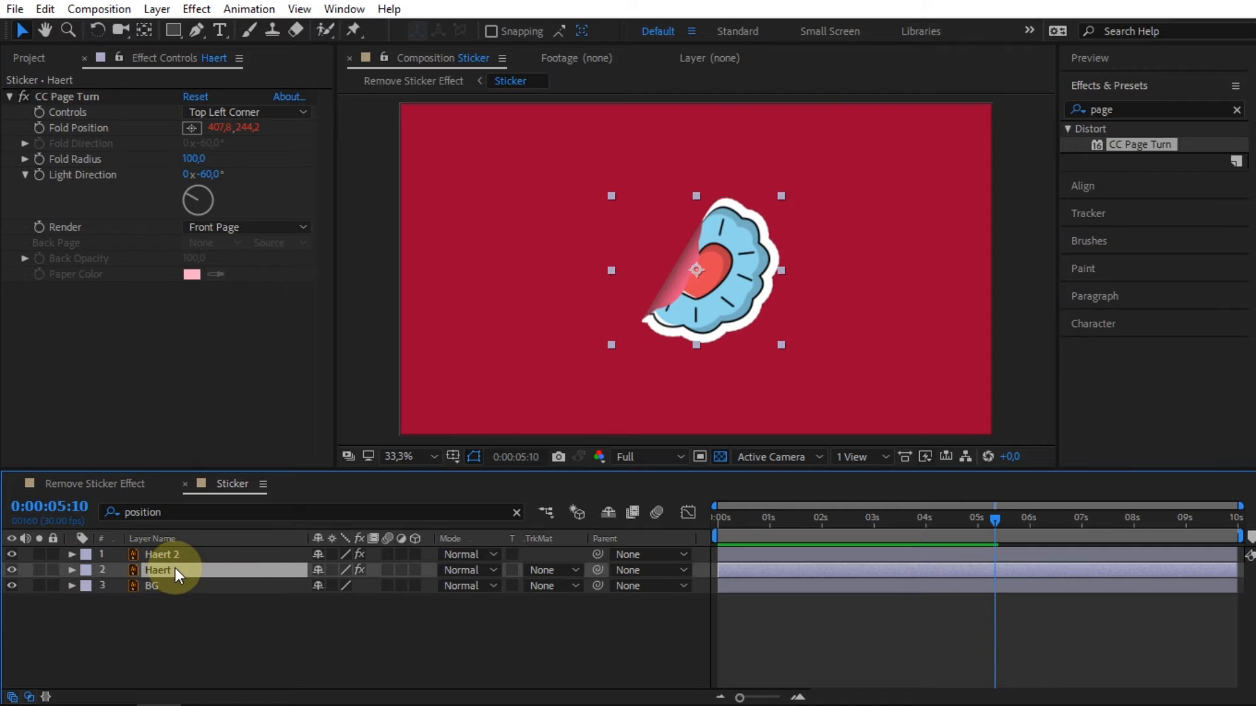
Apply Bevel Alpha to the Haert layer and copy the effect from the Edit menu.
{"action": "type", "text": "bevel"}
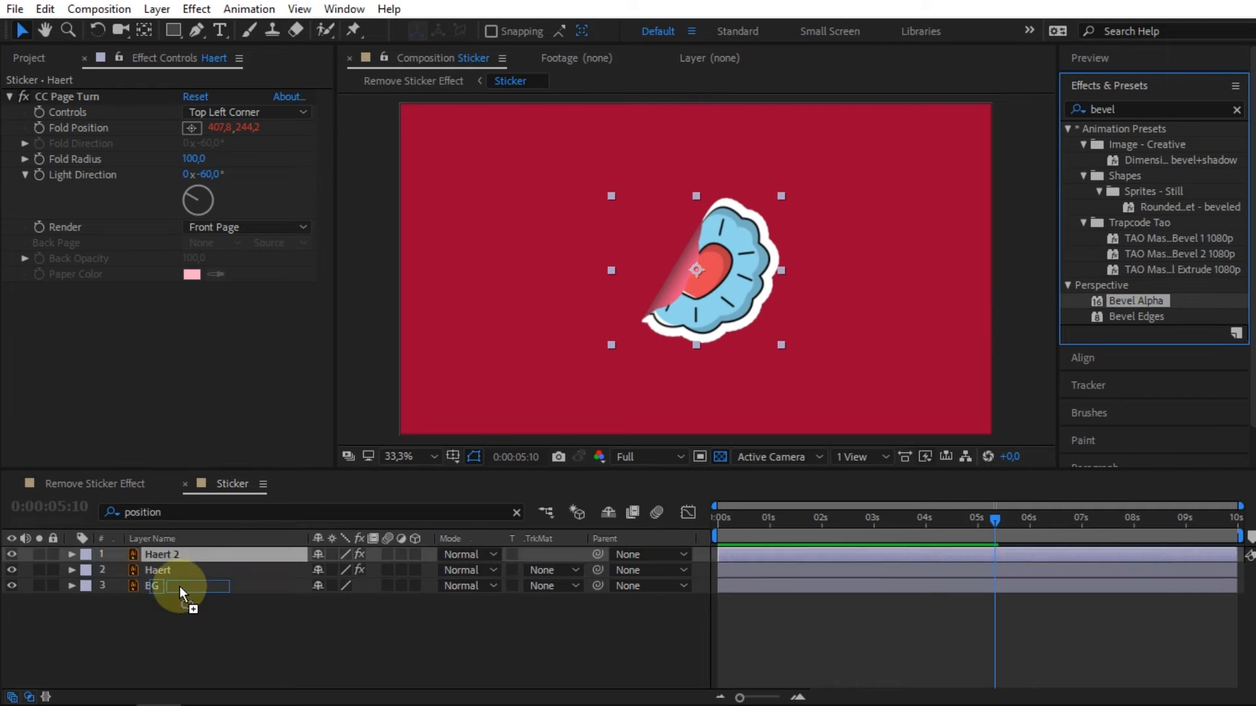
{"action": "left_click", "coordinate": [157, 570]}
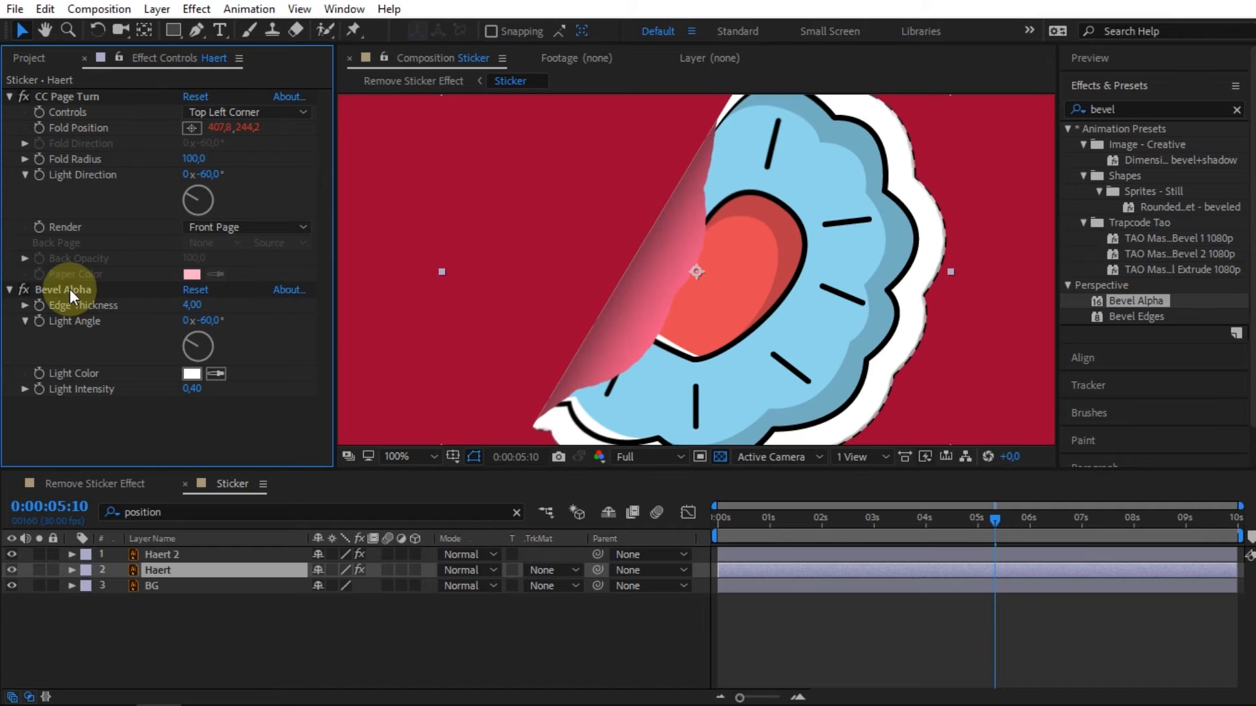
{"action": "left_click", "coordinate": [65, 289]}
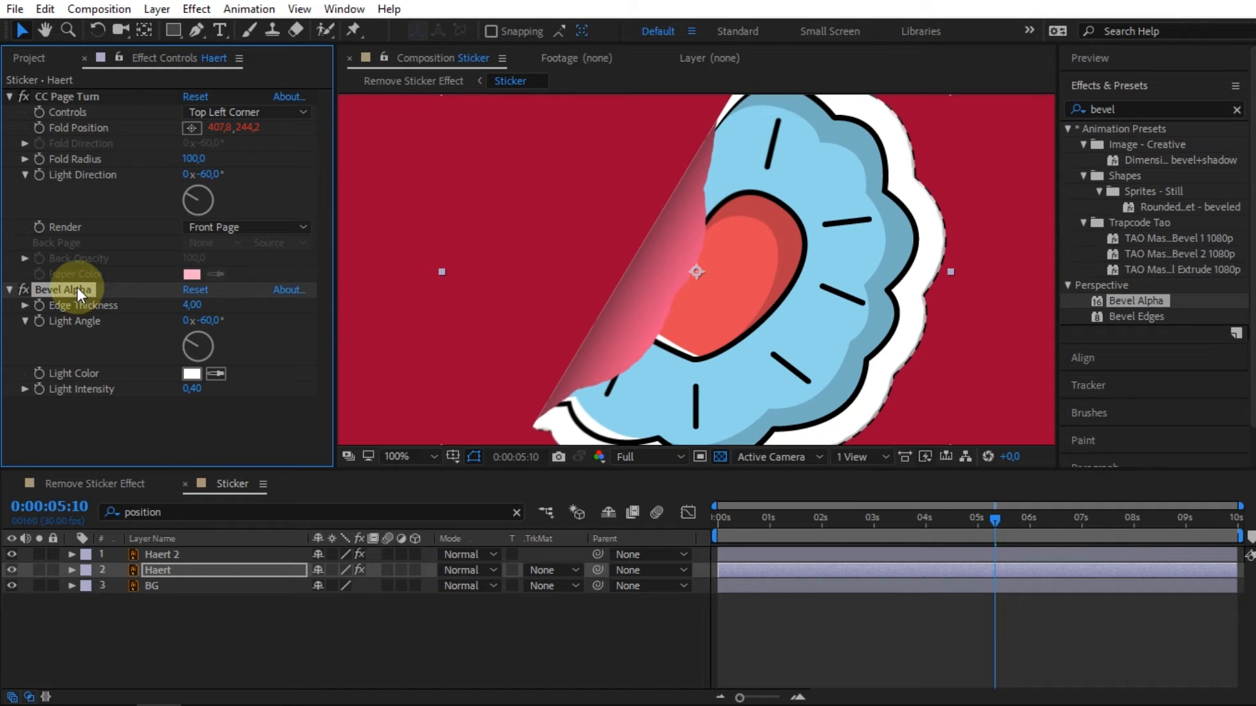
{"action": "left_click", "coordinate": [44, 8]}
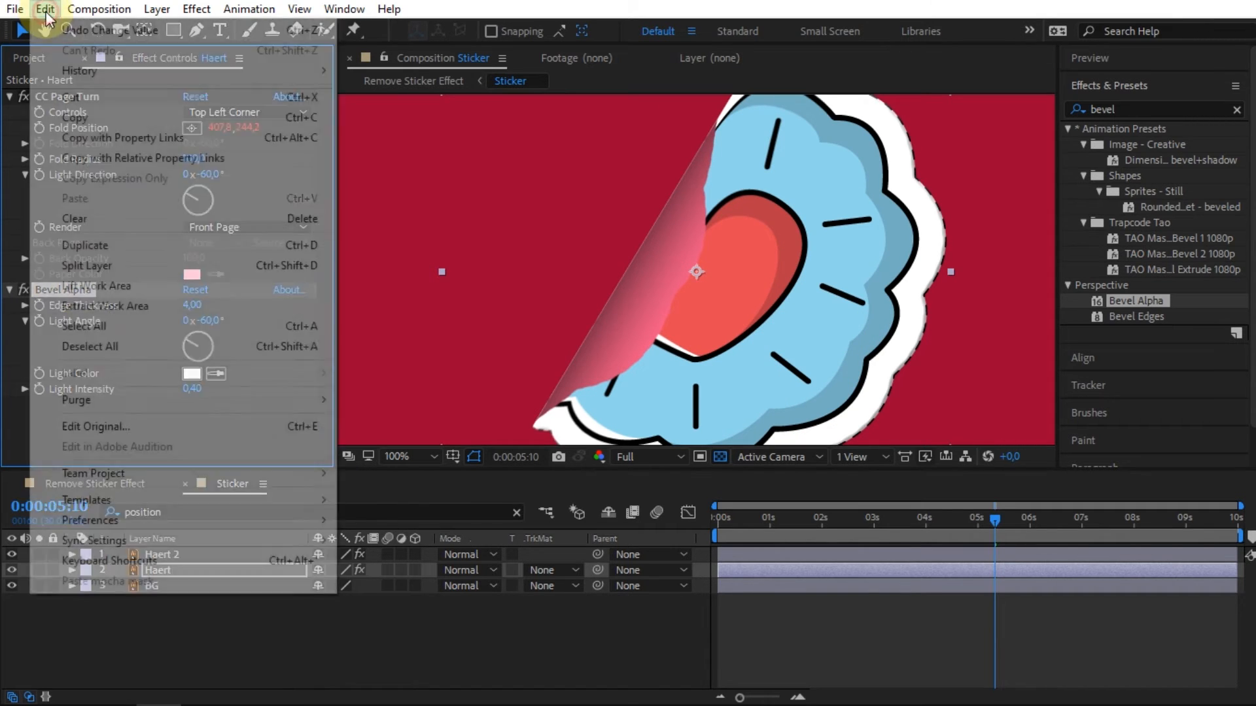
{"action": "mouse_move", "coordinate": [75, 118]}
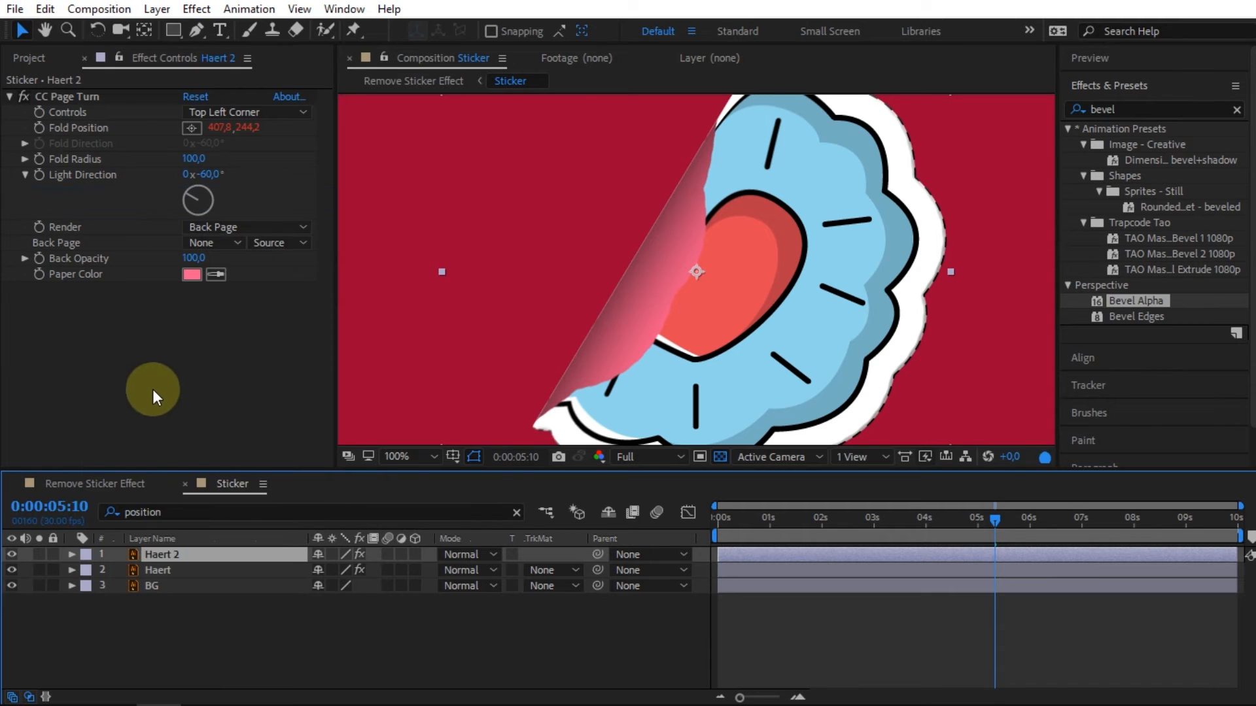
Add Bevel Alpha and a Drop Shadow with softness 110 to Haert 2.
{"action": "double_click", "coordinate": [1137, 300]}
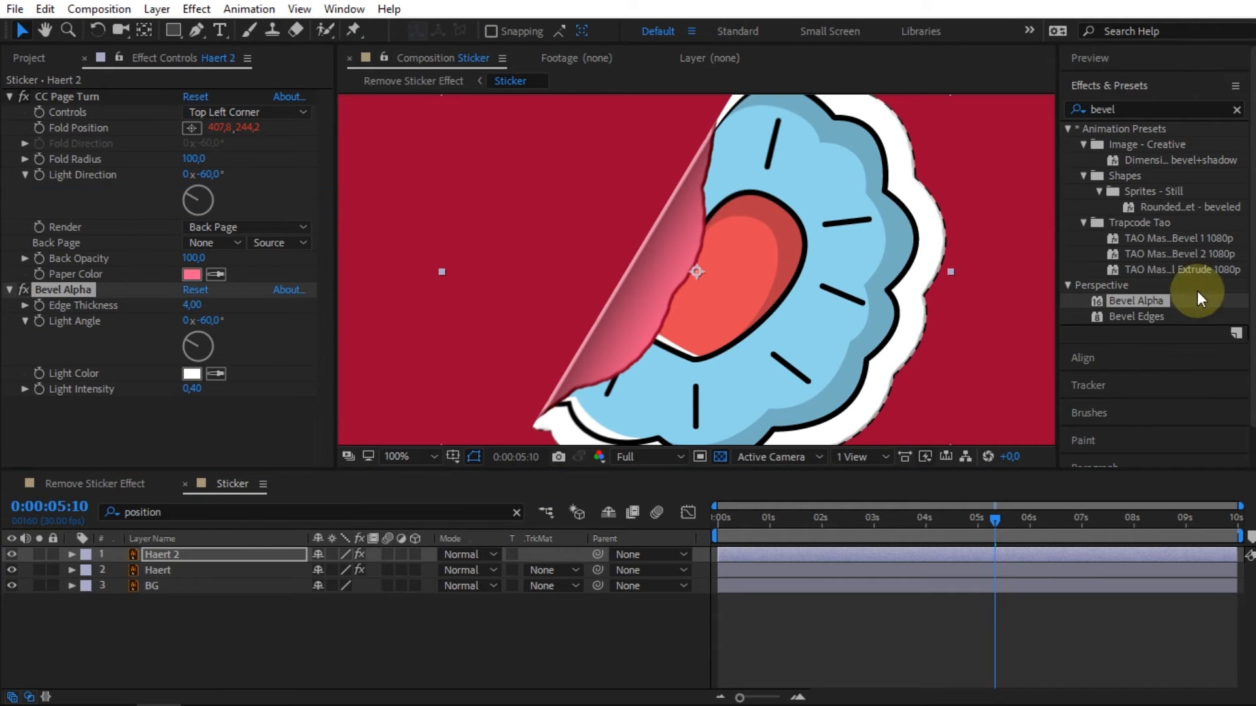
{"action": "type", "text": "drop sh"}
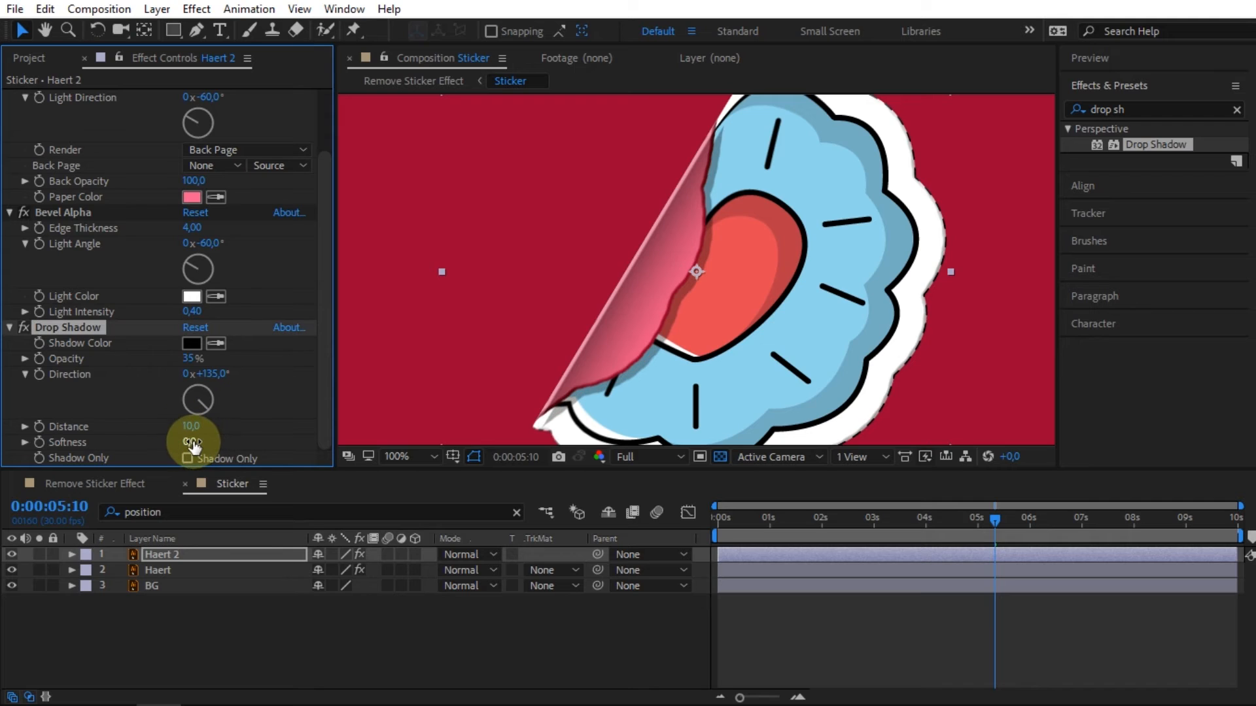
{"action": "left_click", "coordinate": [199, 442]}
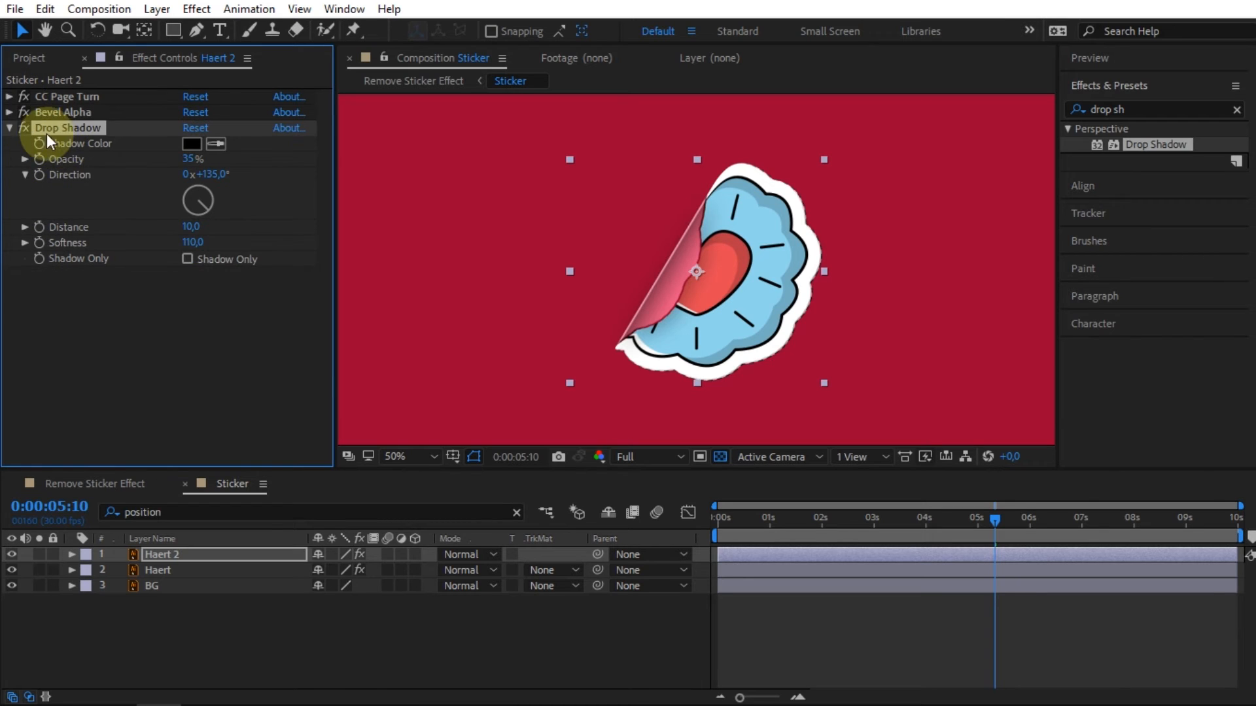
Duplicate the Drop Shadow and set the copy to 300°, distance 50, softness 130, 40% opacity.
{"action": "left_click", "coordinate": [10, 128]}
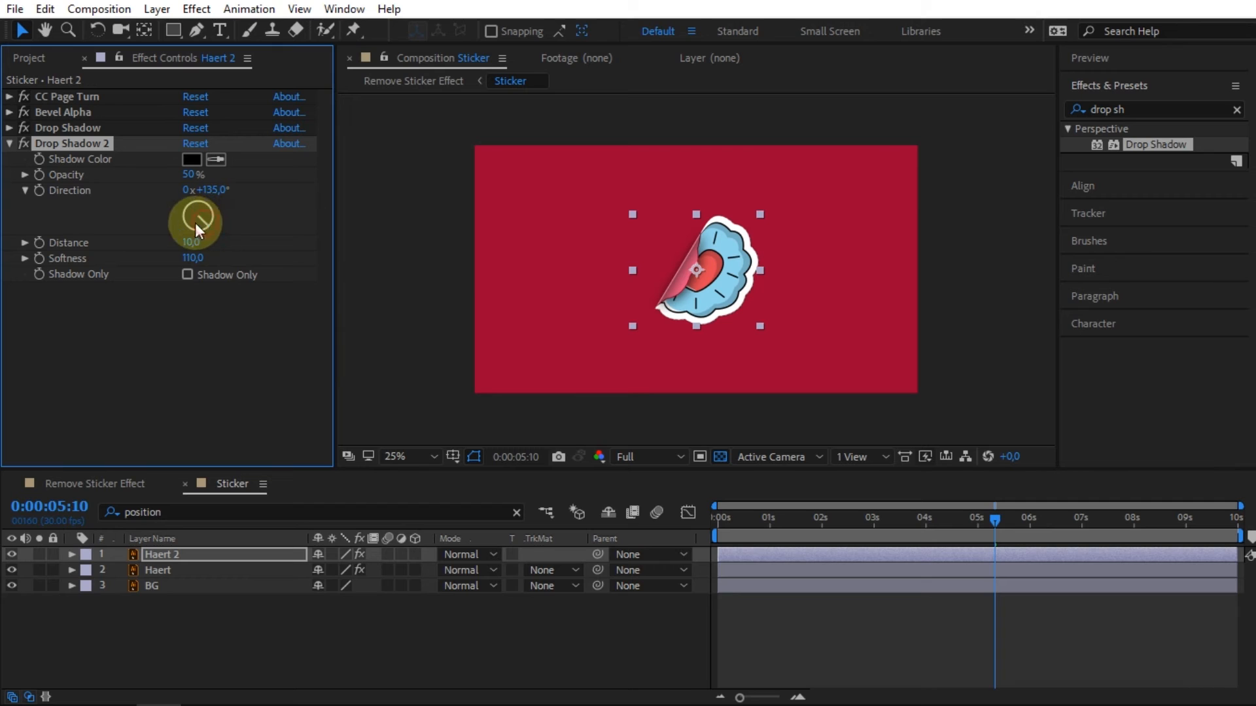
{"action": "left_click_drag", "start_coordinate": [196, 232], "coordinate": [196, 204]}
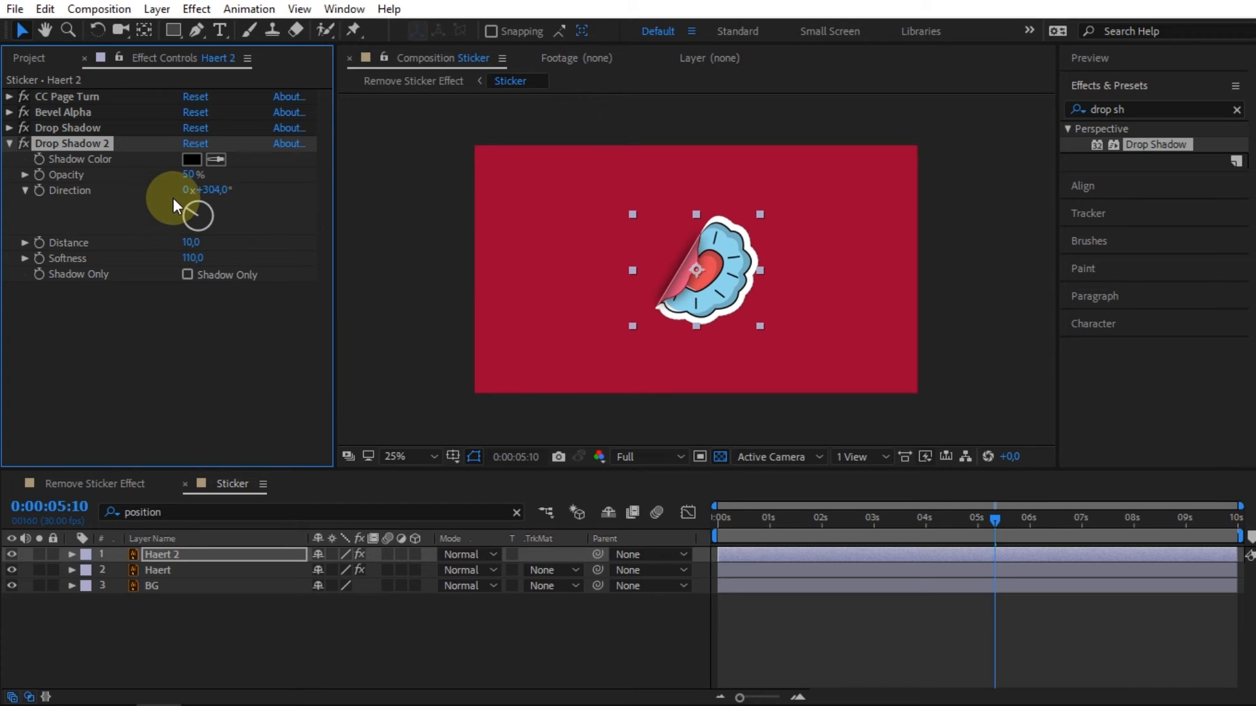
{"action": "left_click_drag", "start_coordinate": [197, 208], "coordinate": [176, 212]}
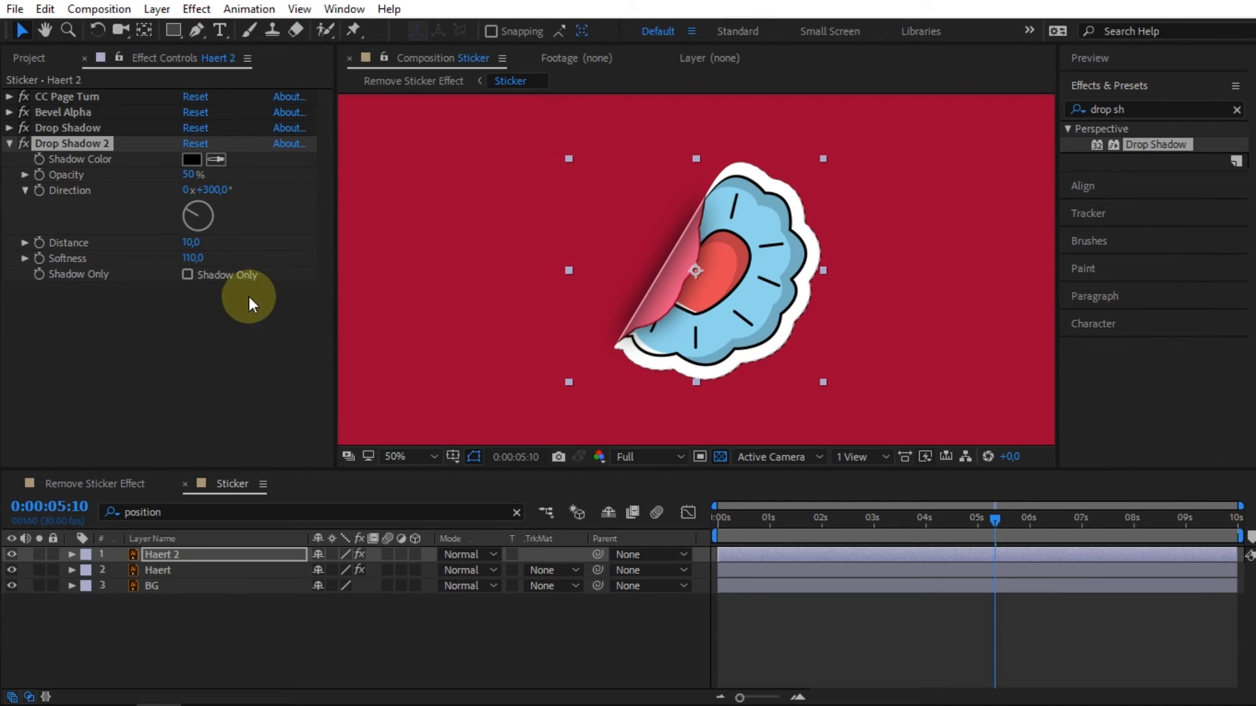
{"action": "left_click", "coordinate": [193, 243]}
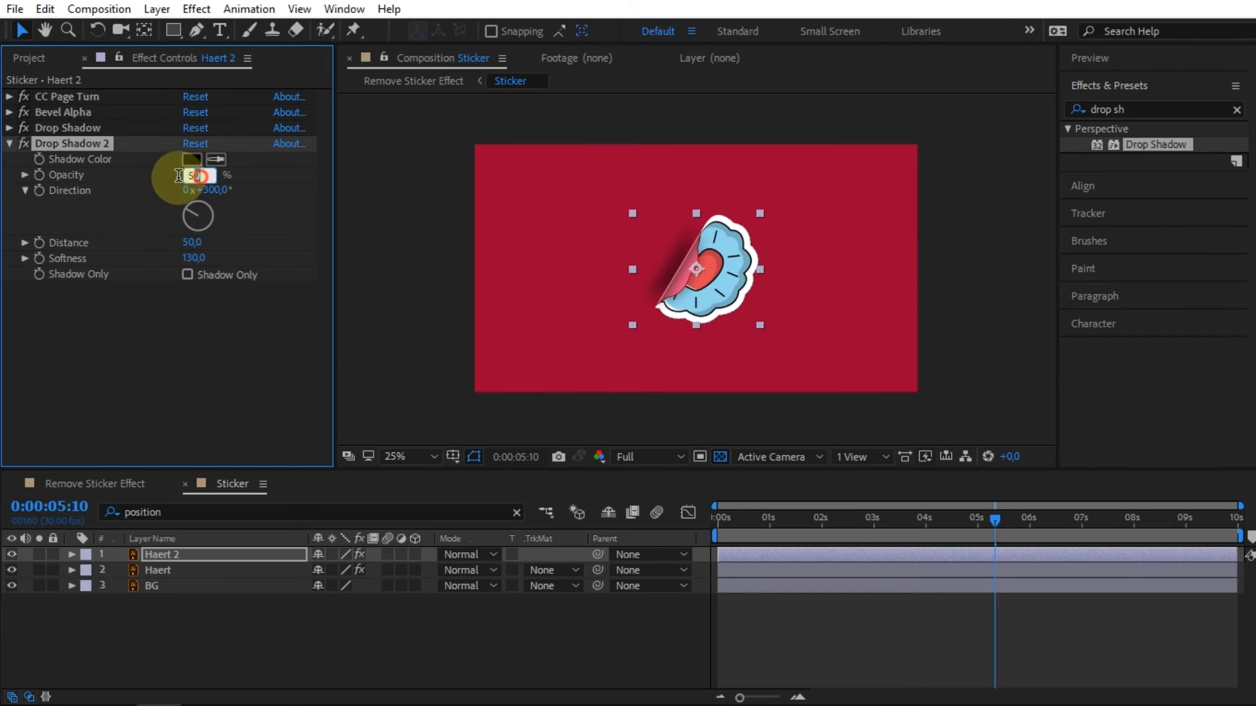
{"action": "type", "text": "45"}
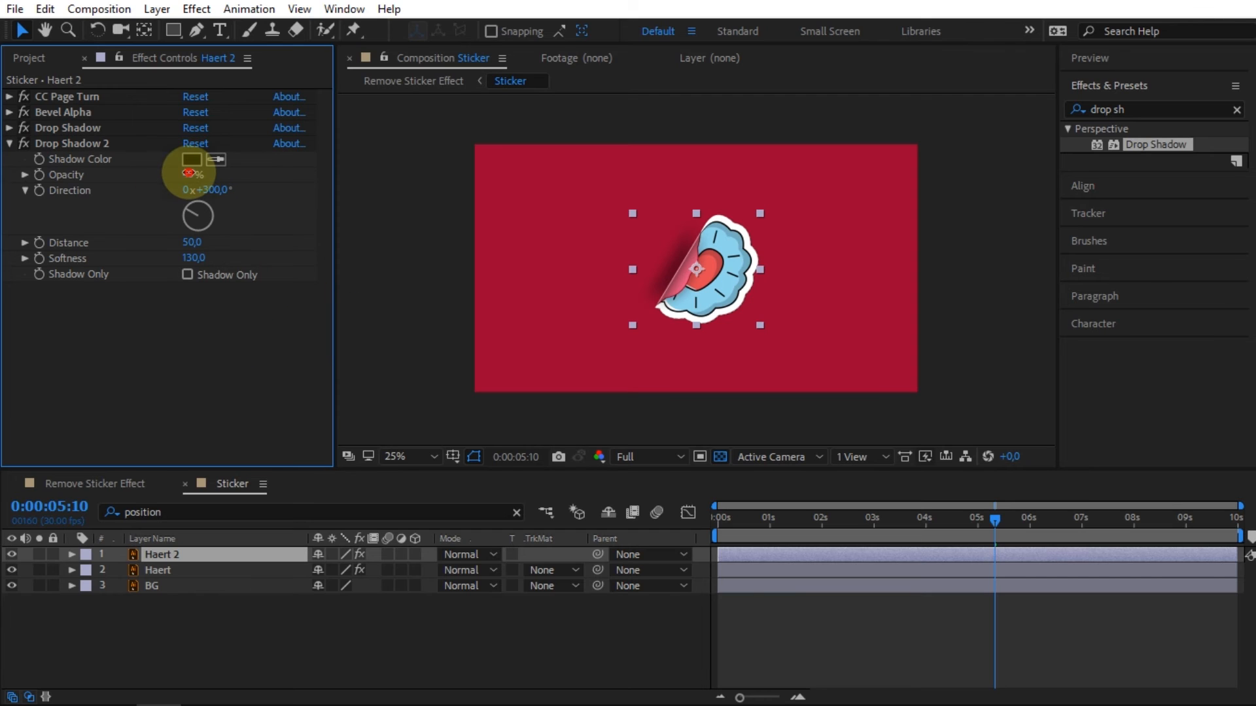
{"action": "double_click", "coordinate": [192, 175]}
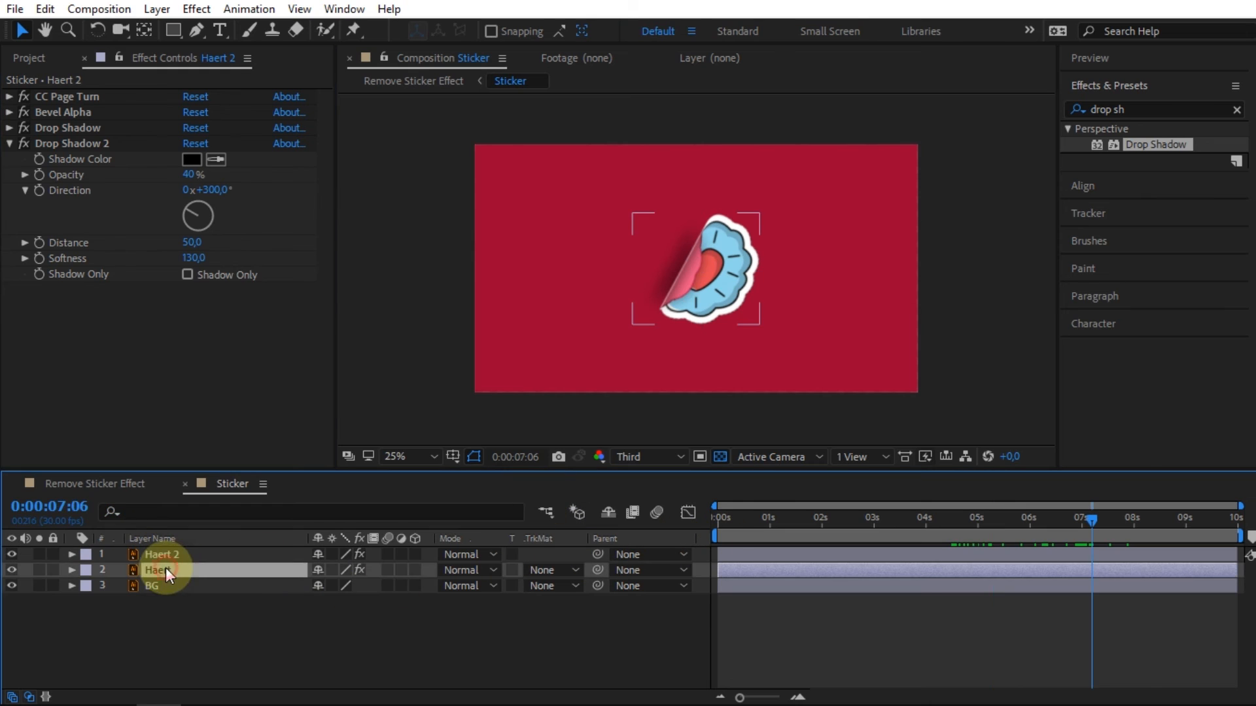
Keyframe Haert's Fold Position near 7 seconds to peel the sticker off, ending at 413.3, 243.0.
{"action": "left_click", "coordinate": [160, 570]}
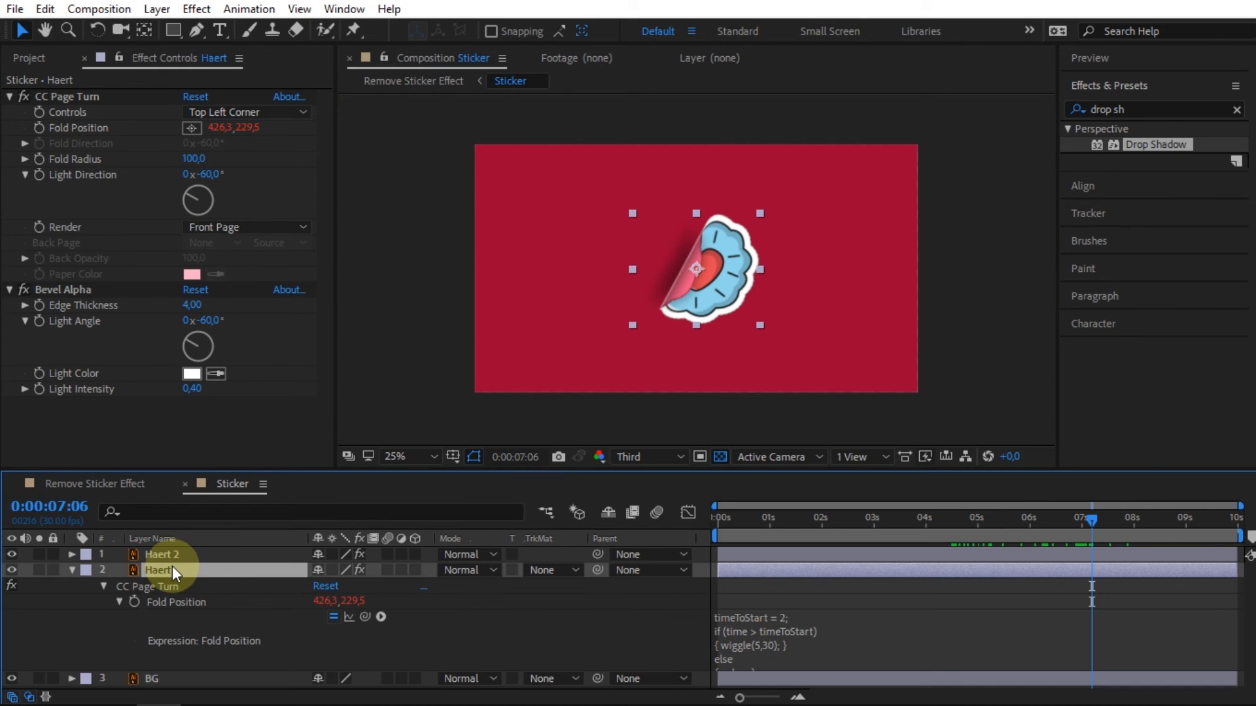
{"action": "double_click", "coordinate": [158, 570]}
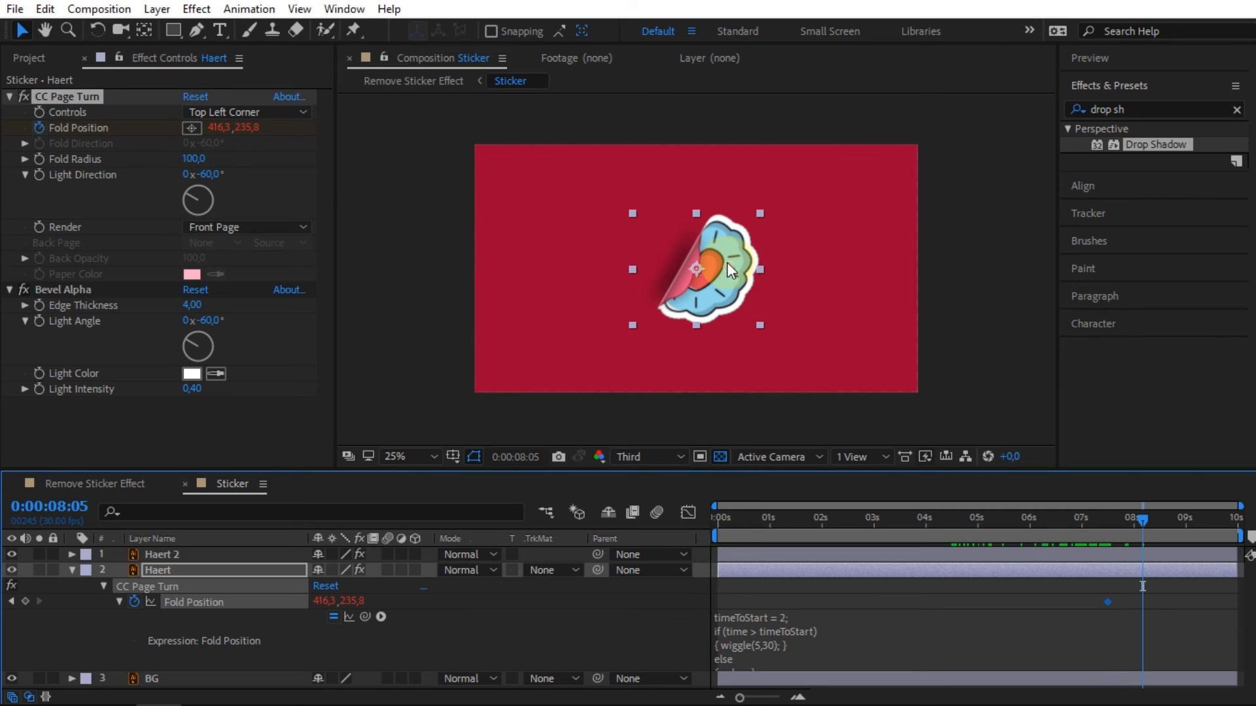
{"action": "left_click_drag", "start_coordinate": [728, 269], "coordinate": [841, 381]}
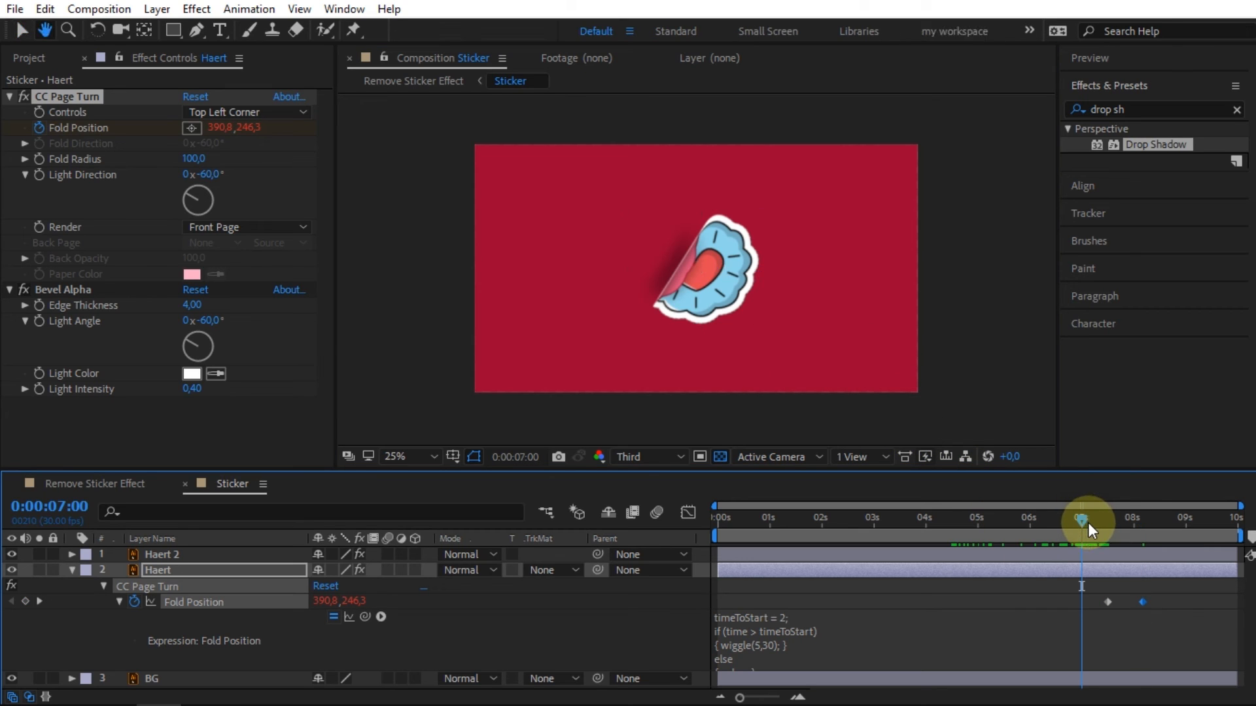
{"action": "left_click_drag", "start_coordinate": [1088, 522], "coordinate": [1107, 522]}
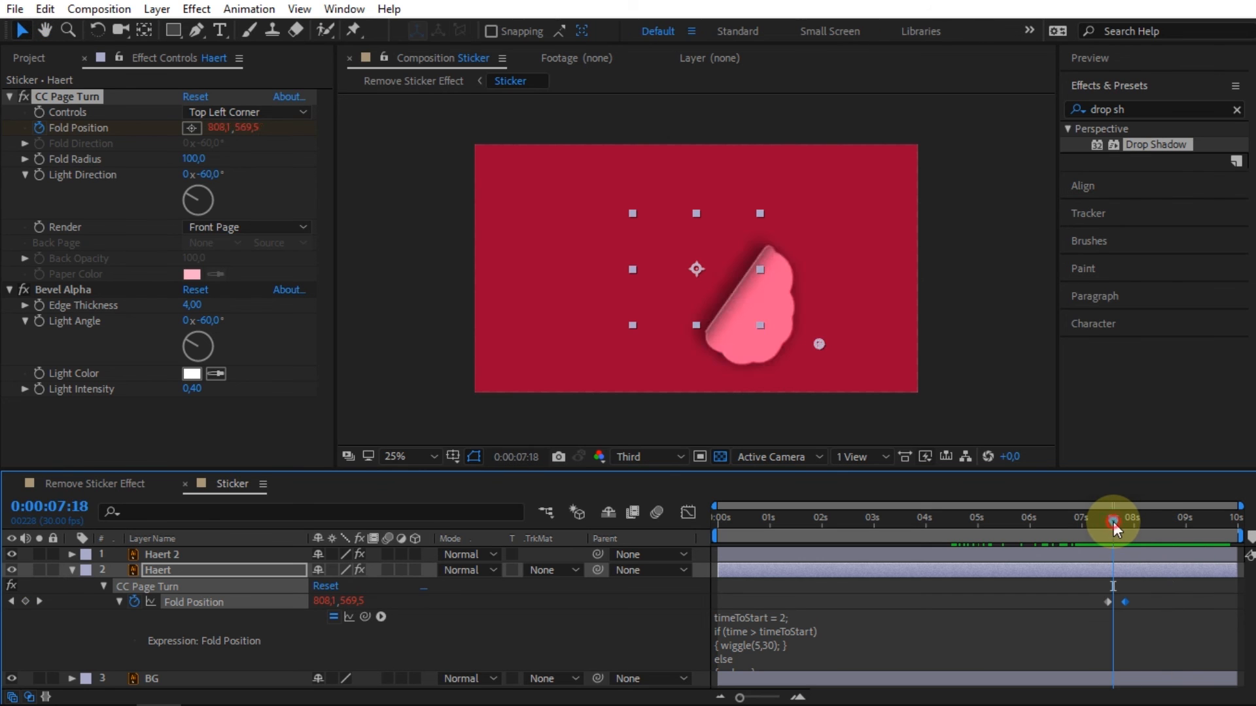
{"action": "left_click_drag", "start_coordinate": [1119, 525], "coordinate": [1130, 604]}
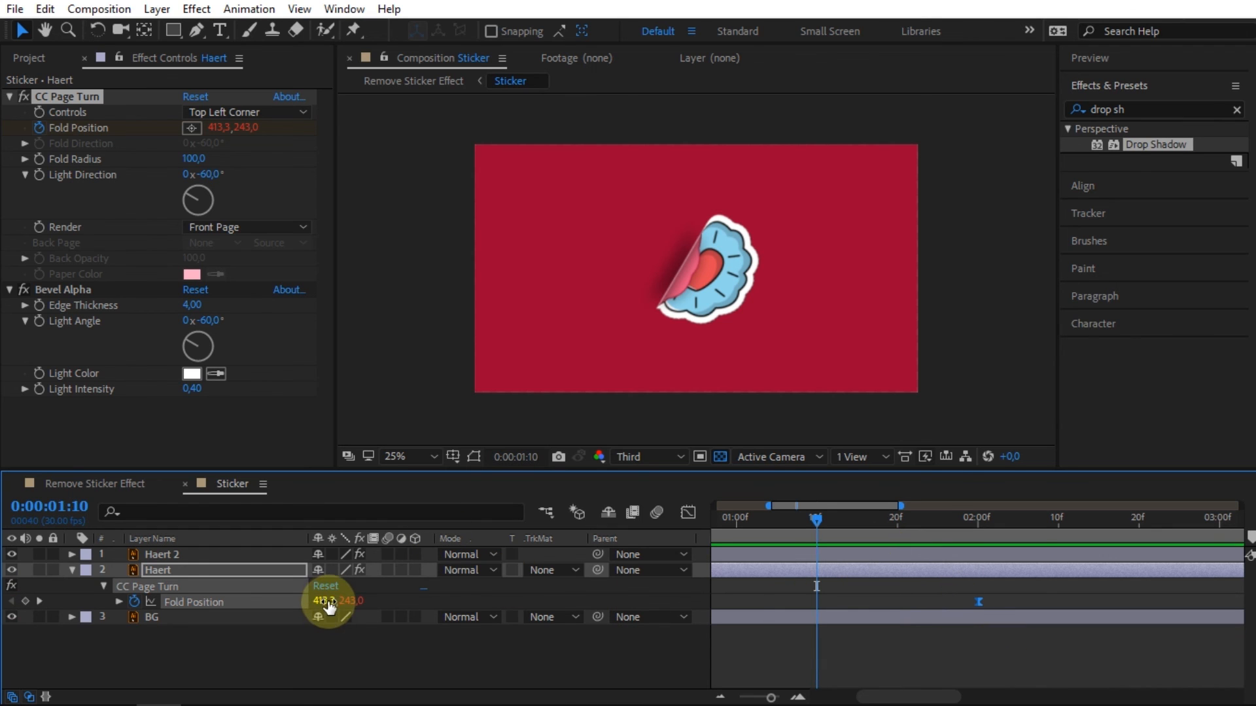
{"action": "double_click", "coordinate": [331, 601]}
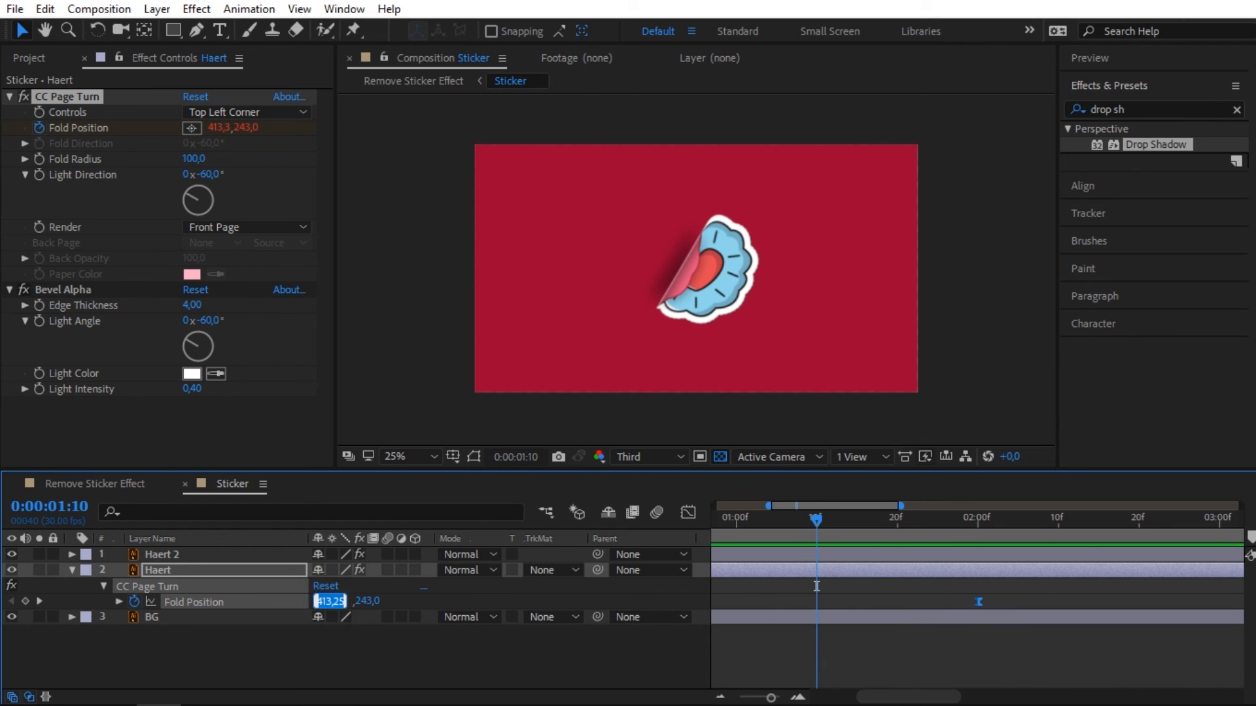